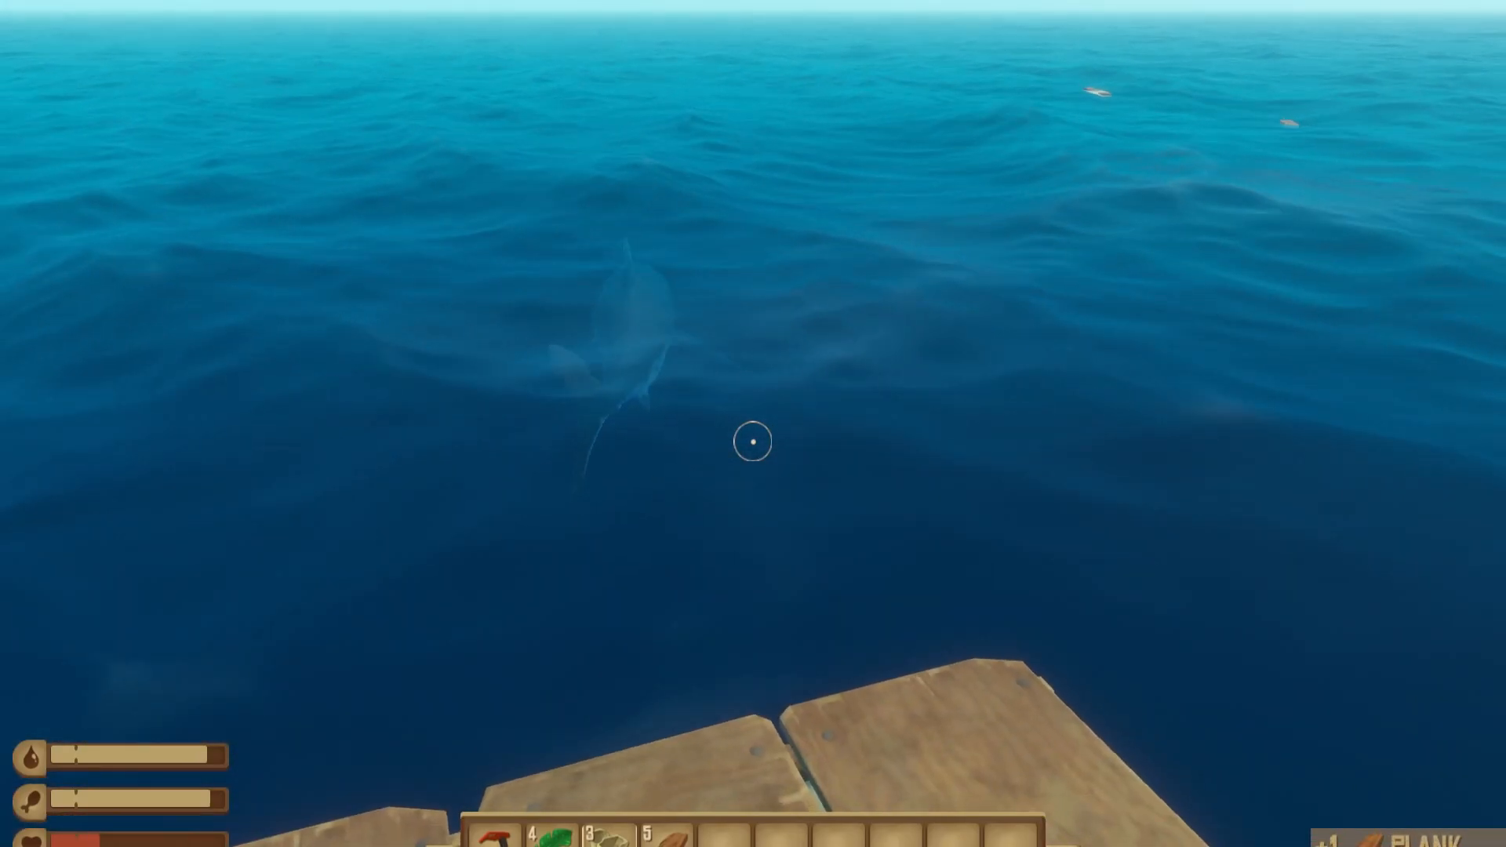
pyautogui.moveTo(753, 442)
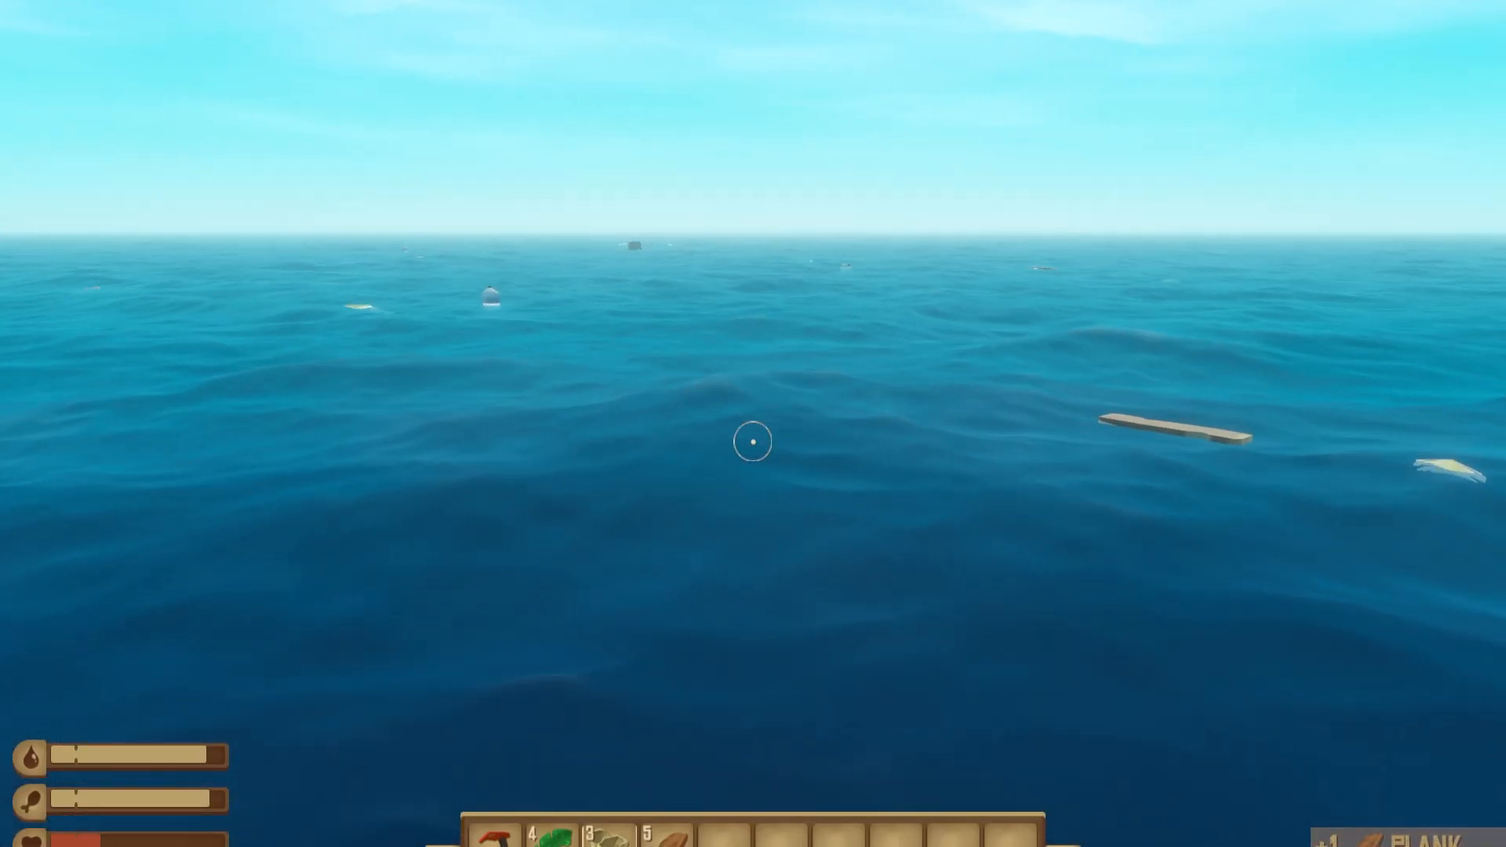
pyautogui.moveTo(753, 441)
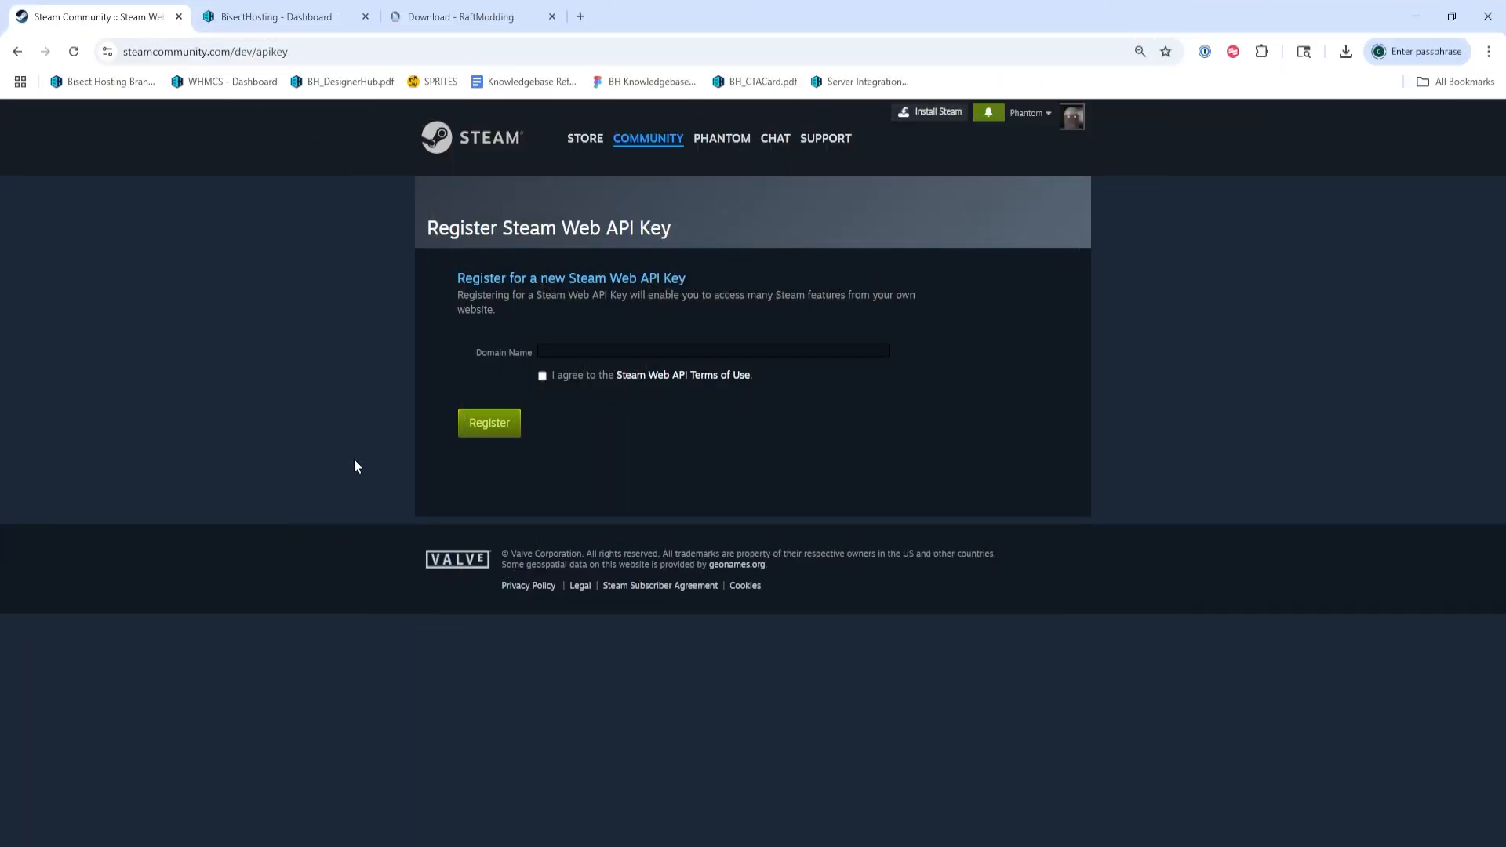
pyautogui.moveTo(490, 422)
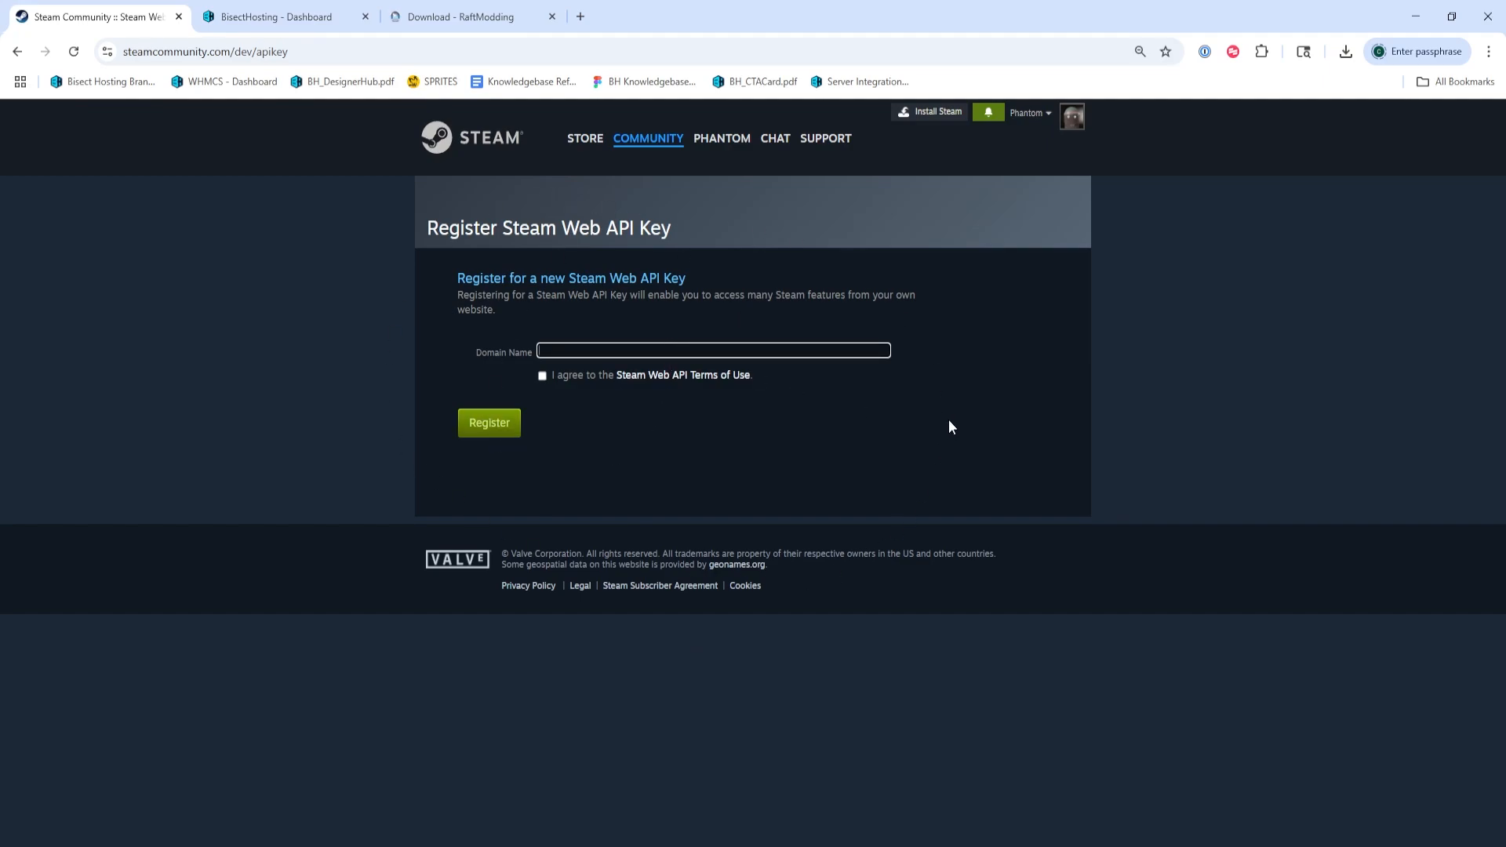
pyautogui.write('www.test.com')
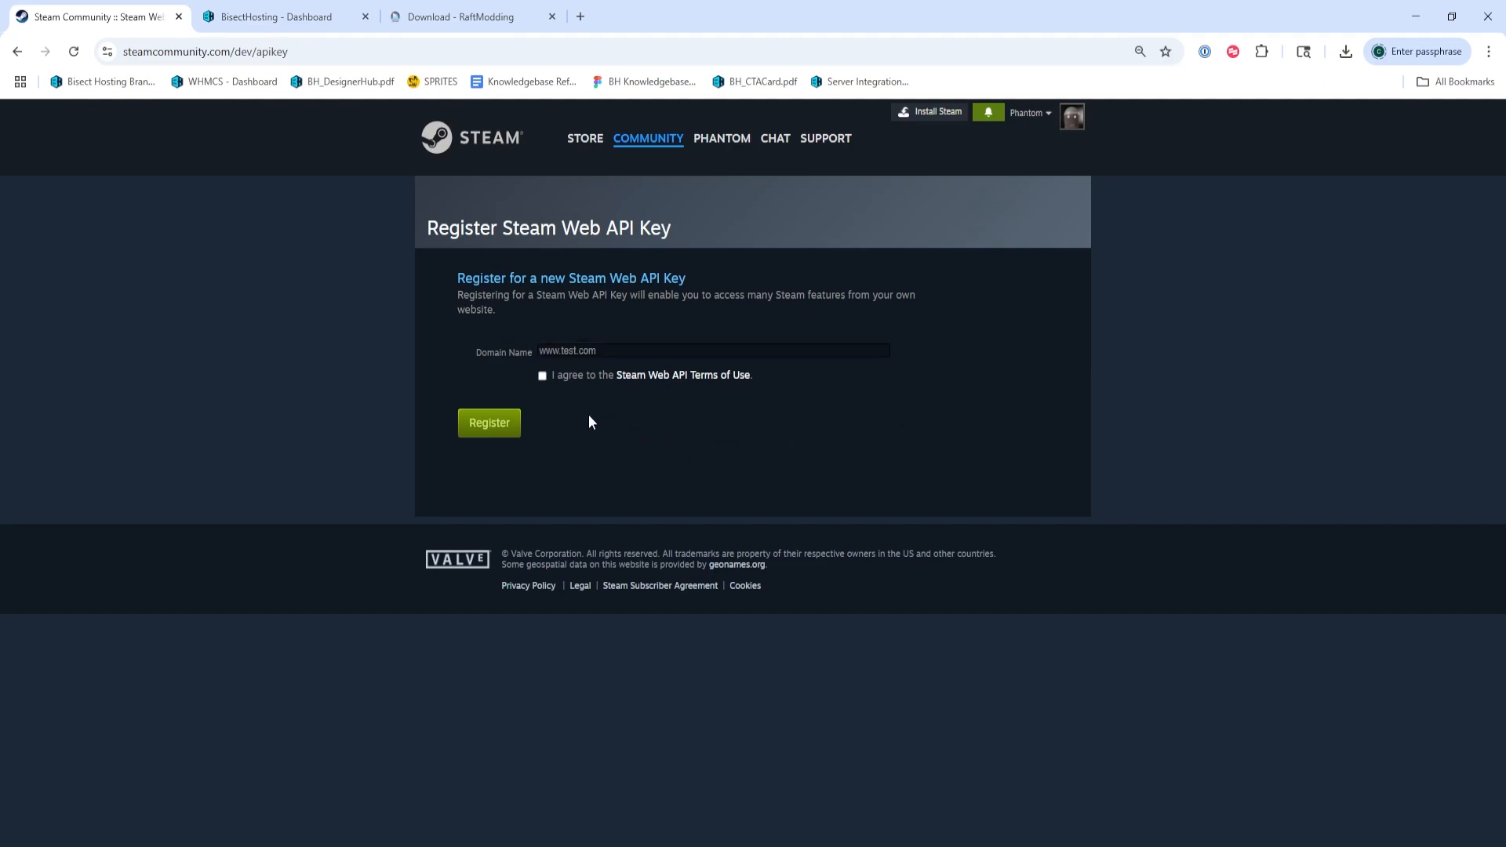
pyautogui.click(541, 375)
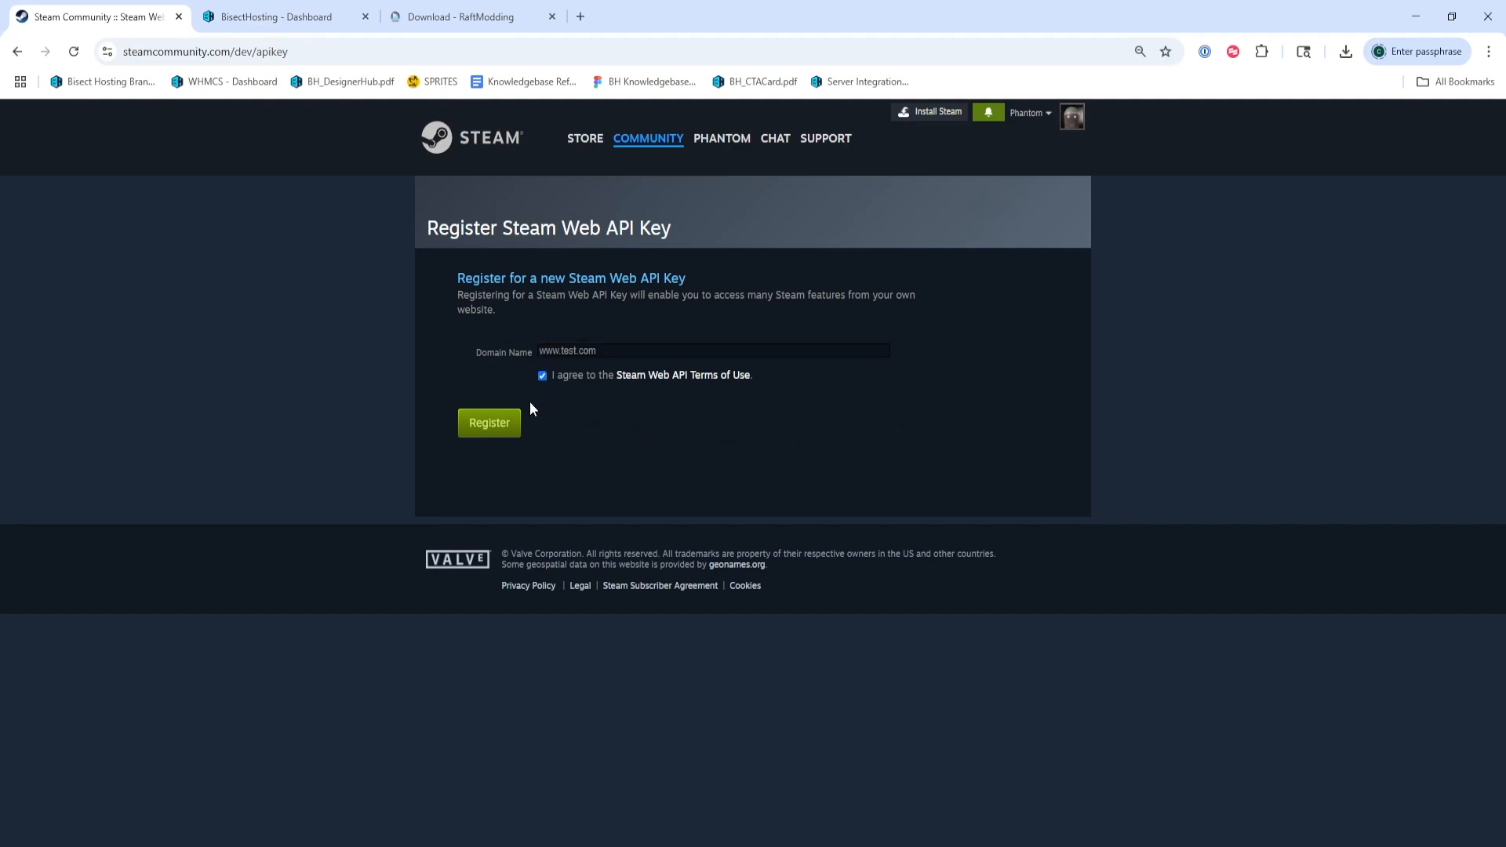
pyautogui.click(490, 422)
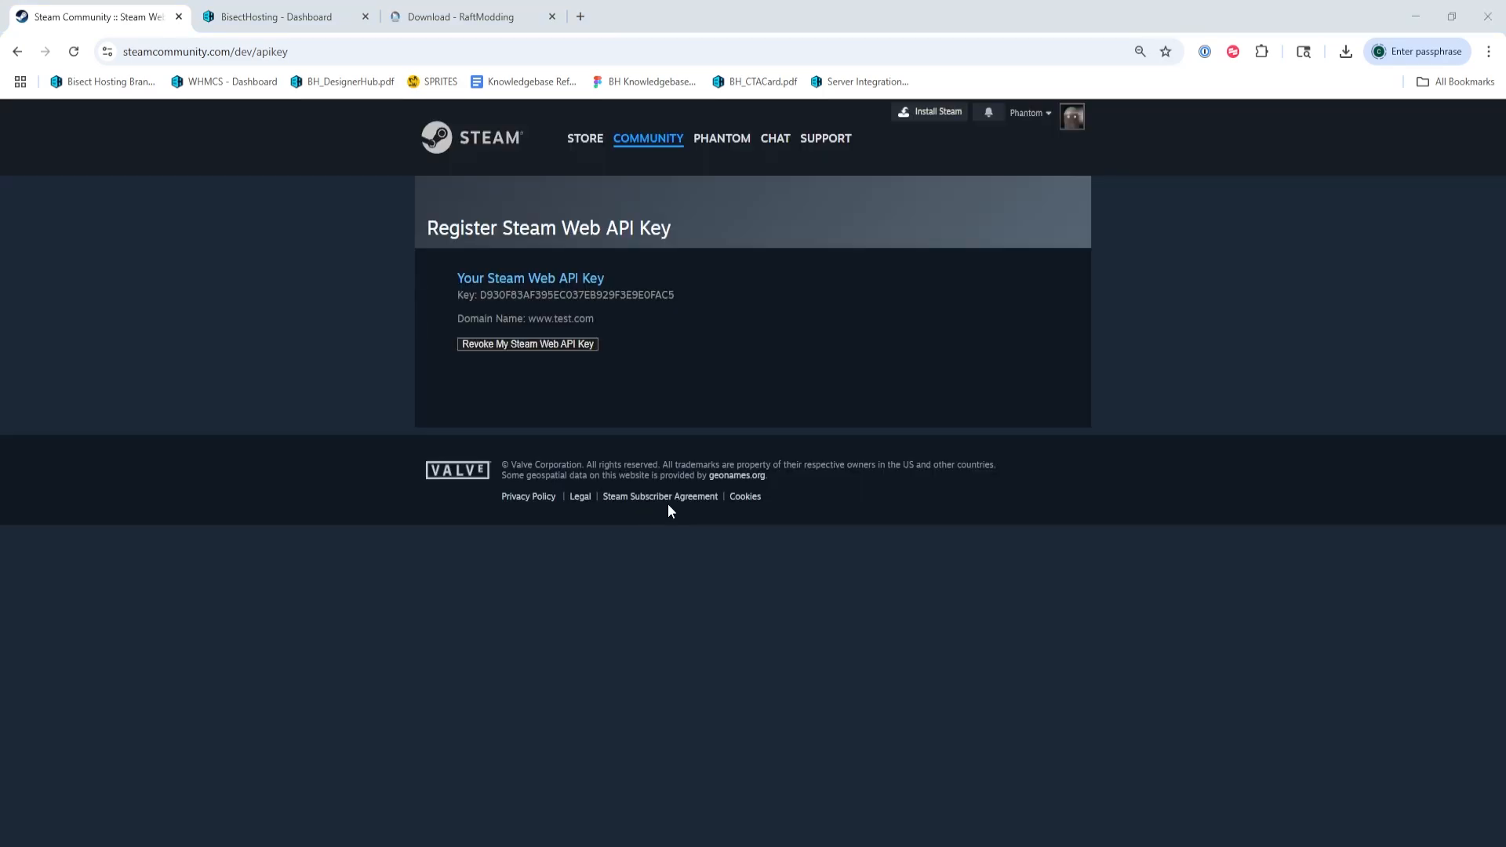
pyautogui.moveTo(541, 295)
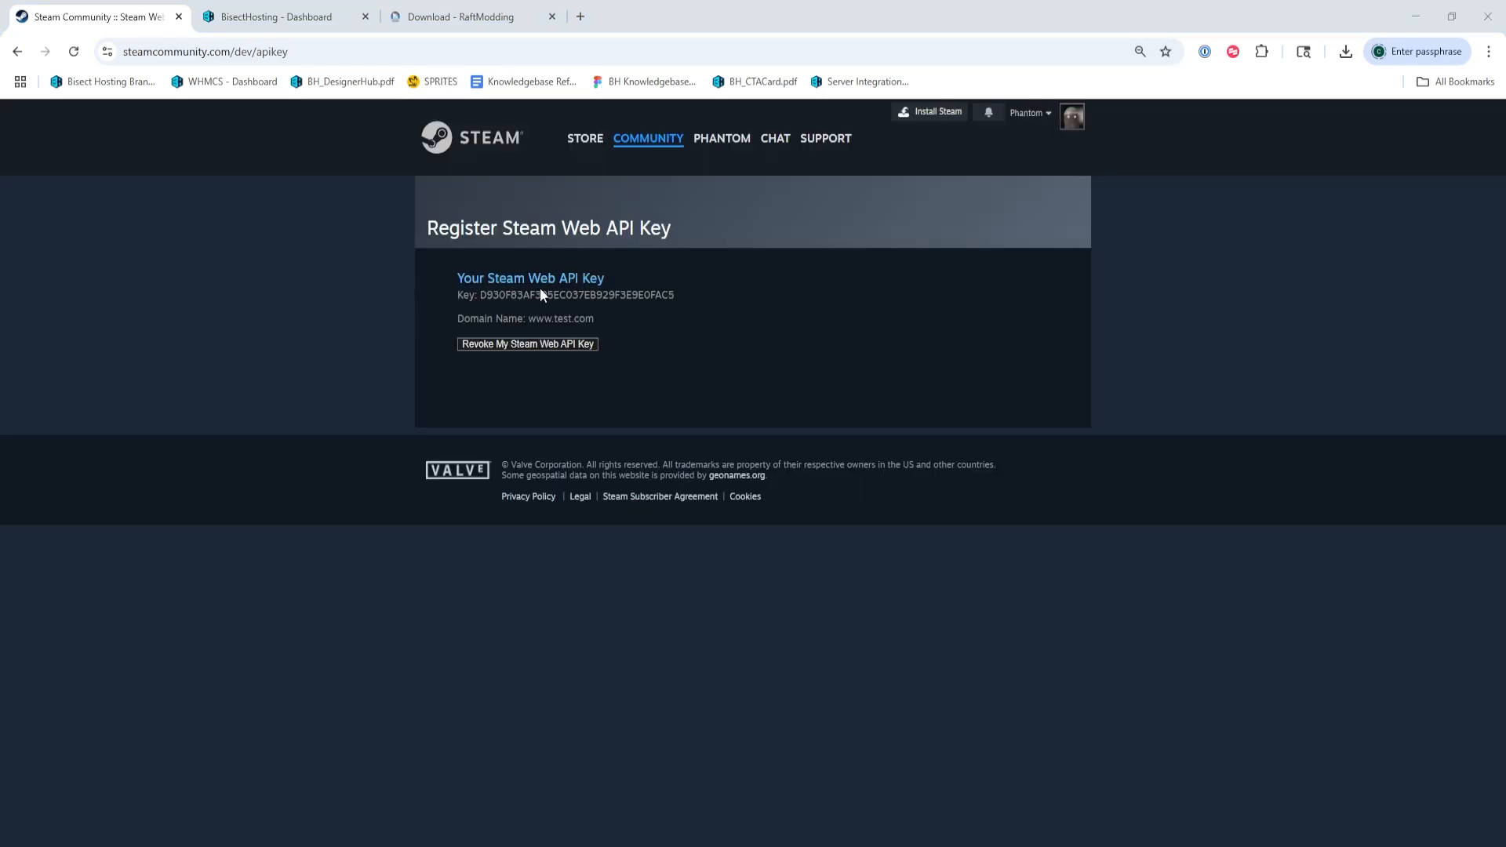
pyautogui.doubleClick(575, 295)
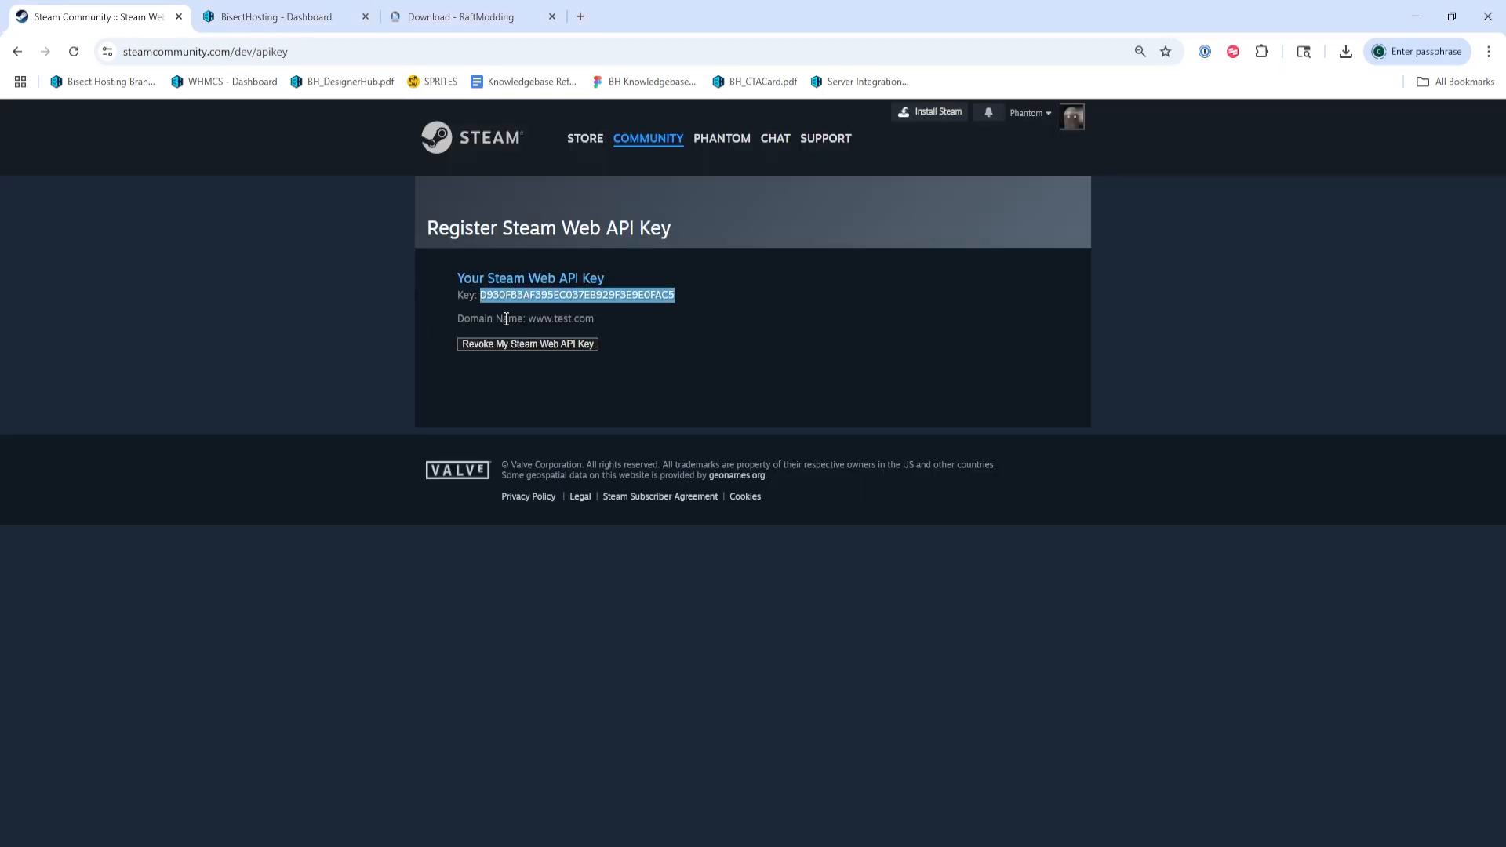
pyautogui.click(279, 15)
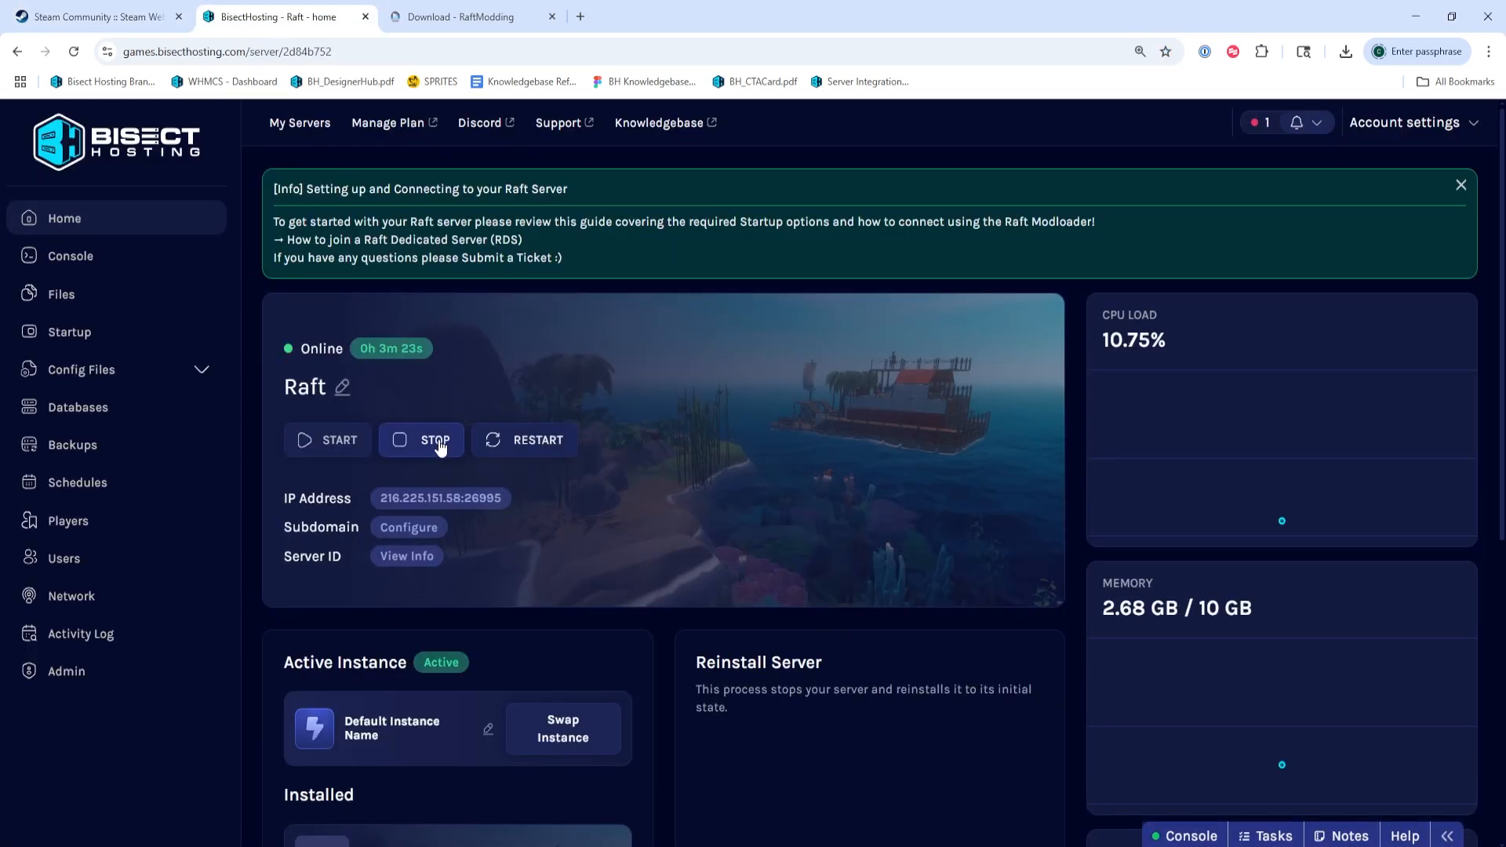
# Stop the Raft server and expand the Config Files list
pyautogui.click(421, 439)
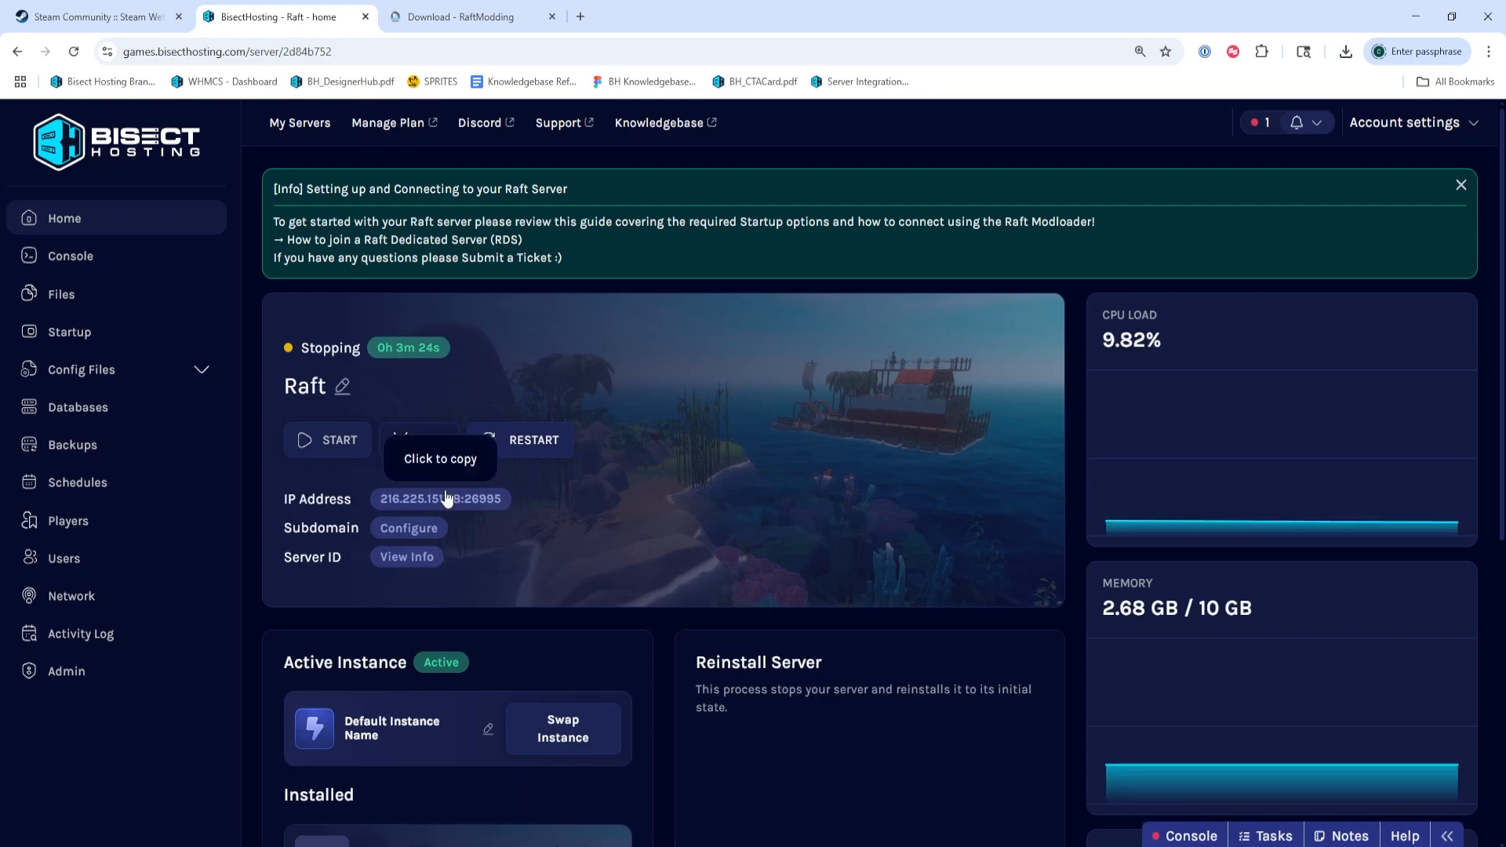
pyautogui.moveTo(126, 333)
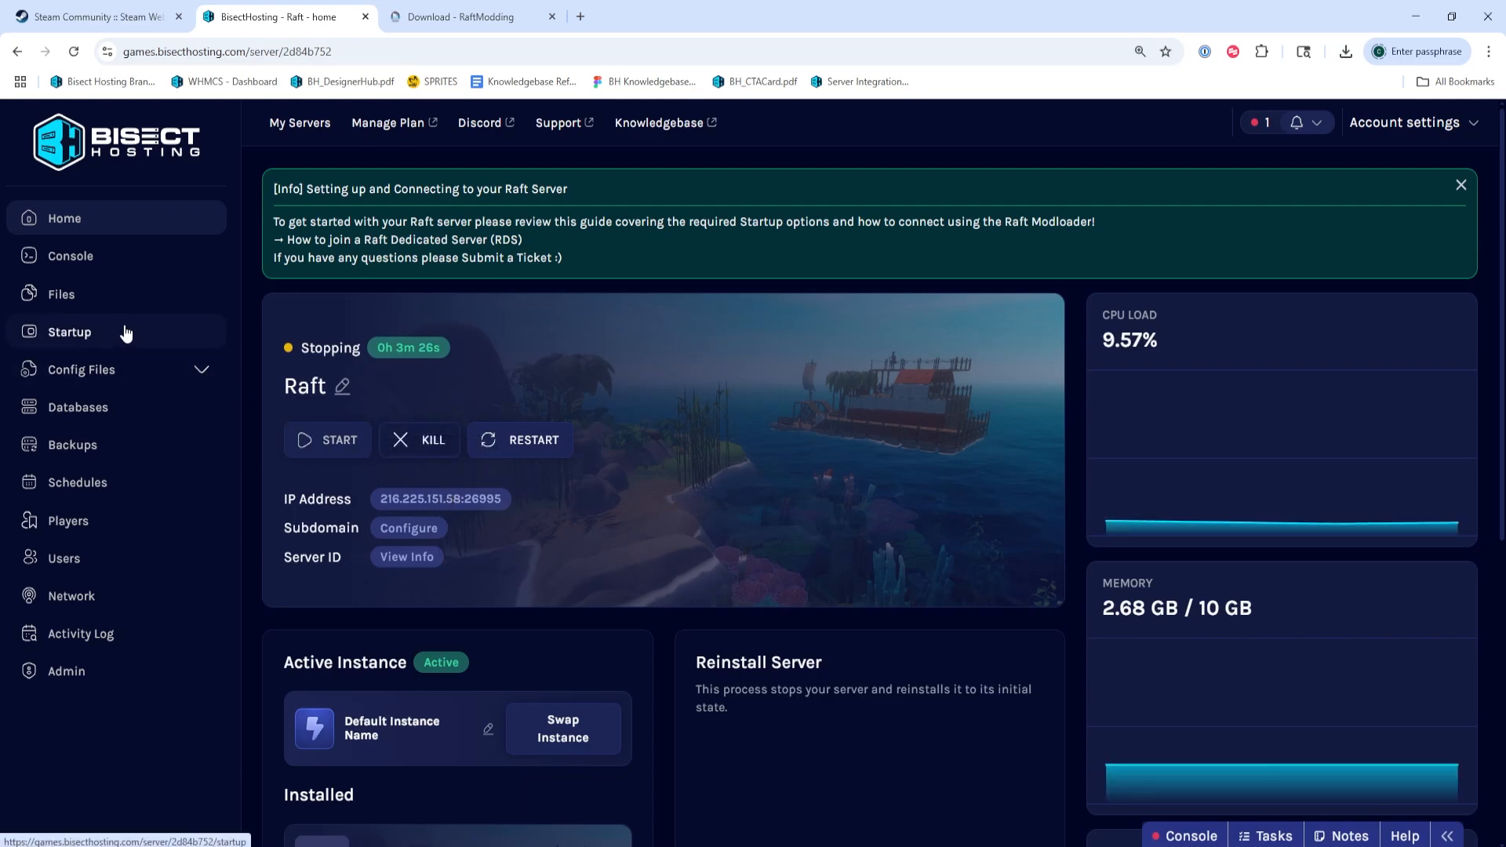
pyautogui.click(80, 369)
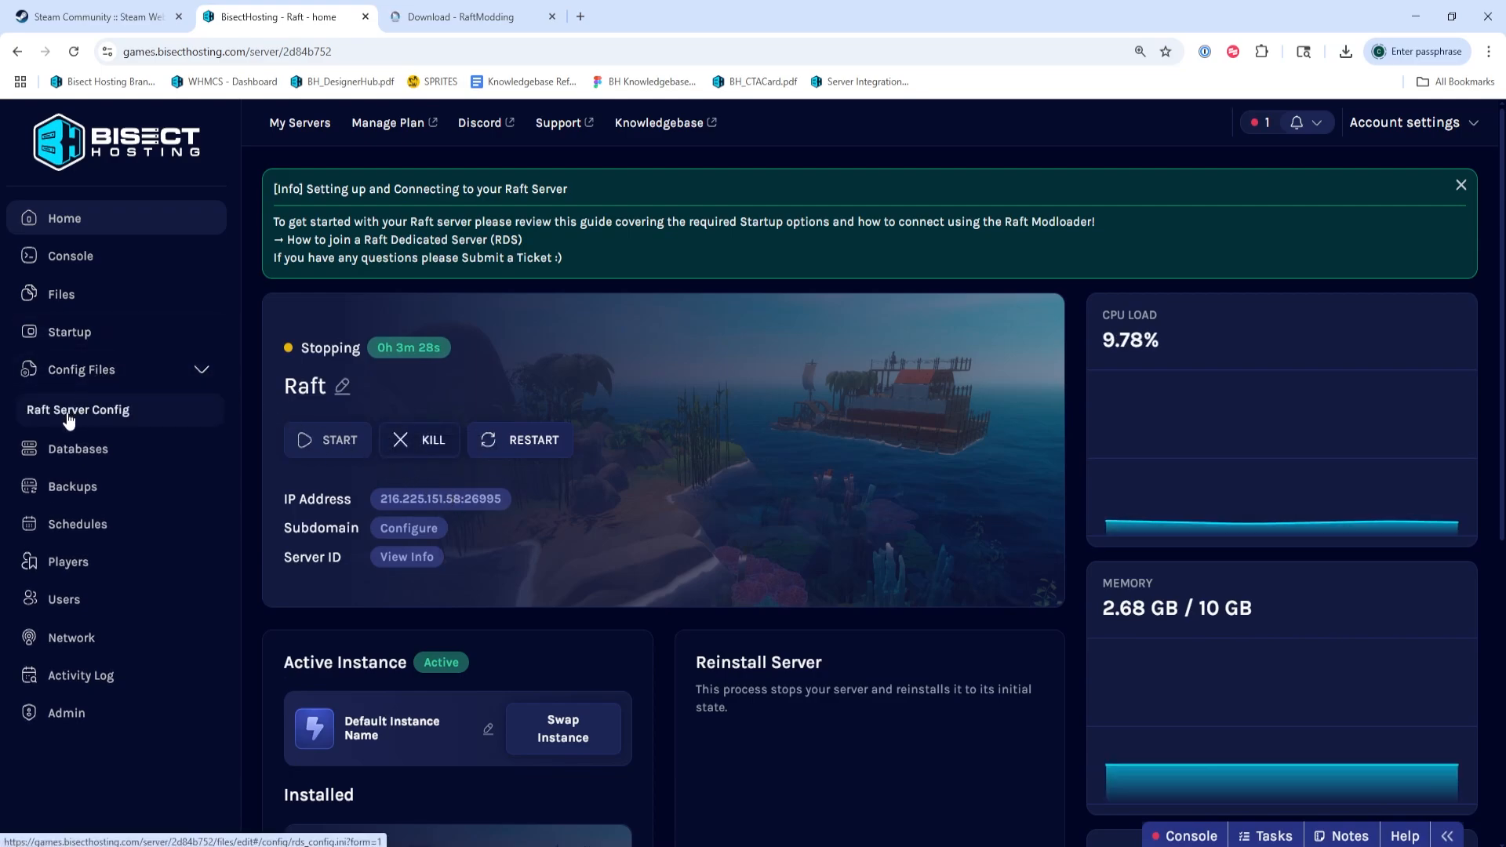
pyautogui.click(77, 409)
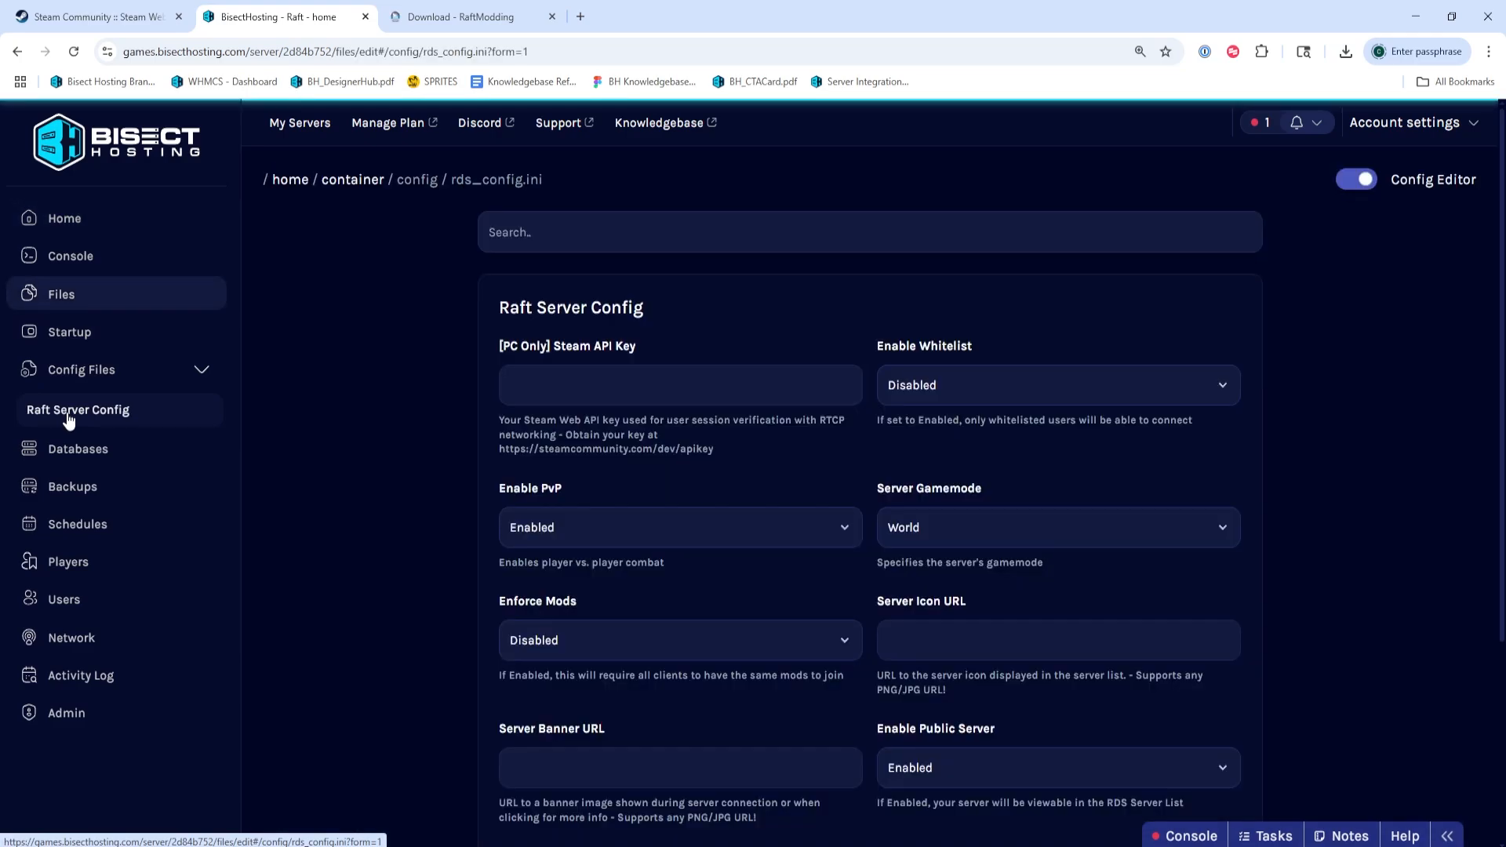
pyautogui.moveTo(641, 351)
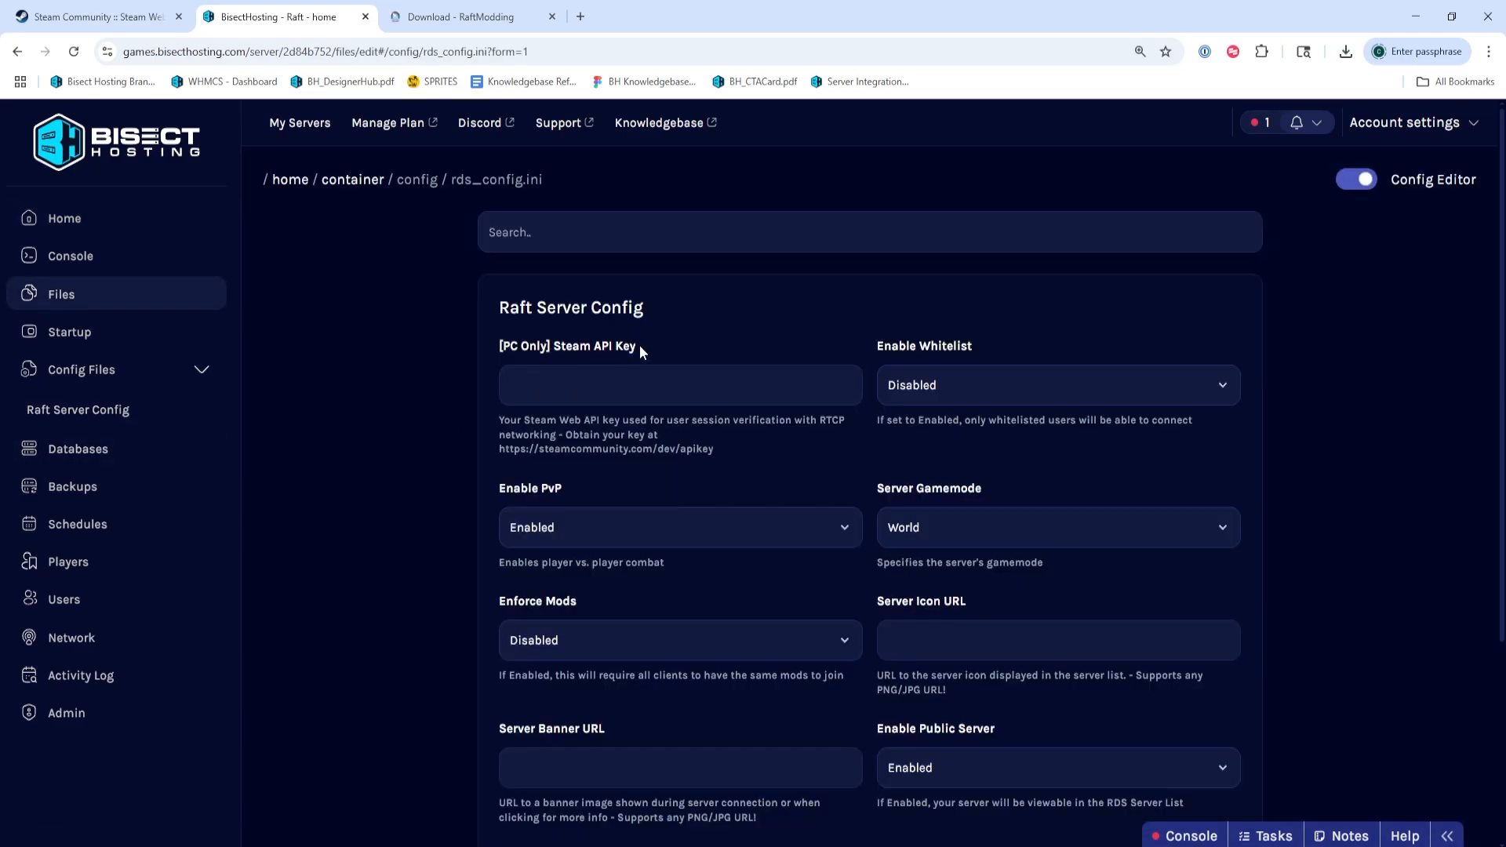
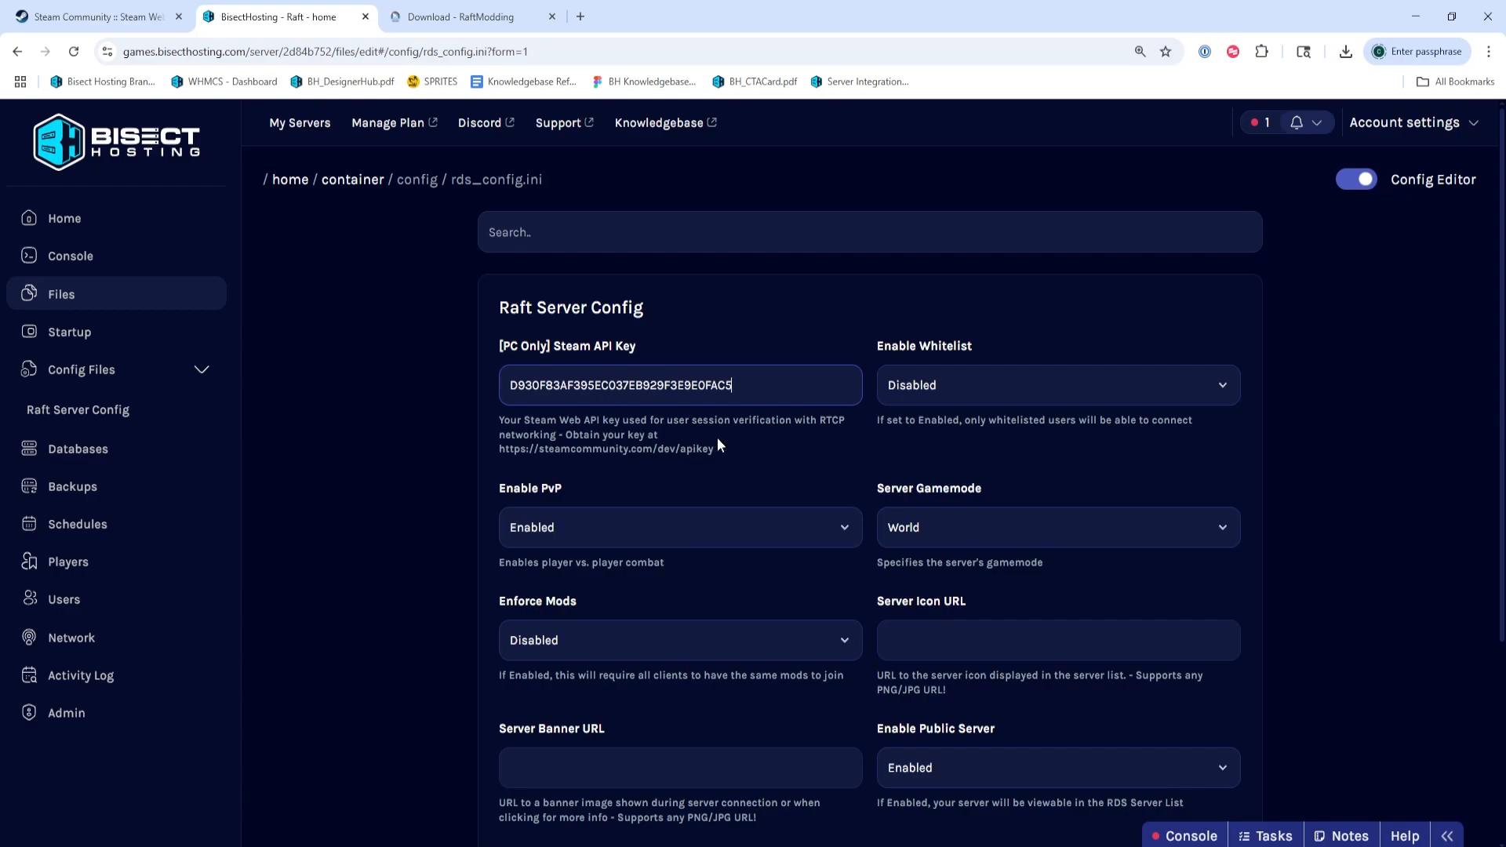
pyautogui.moveTo(769, 463)
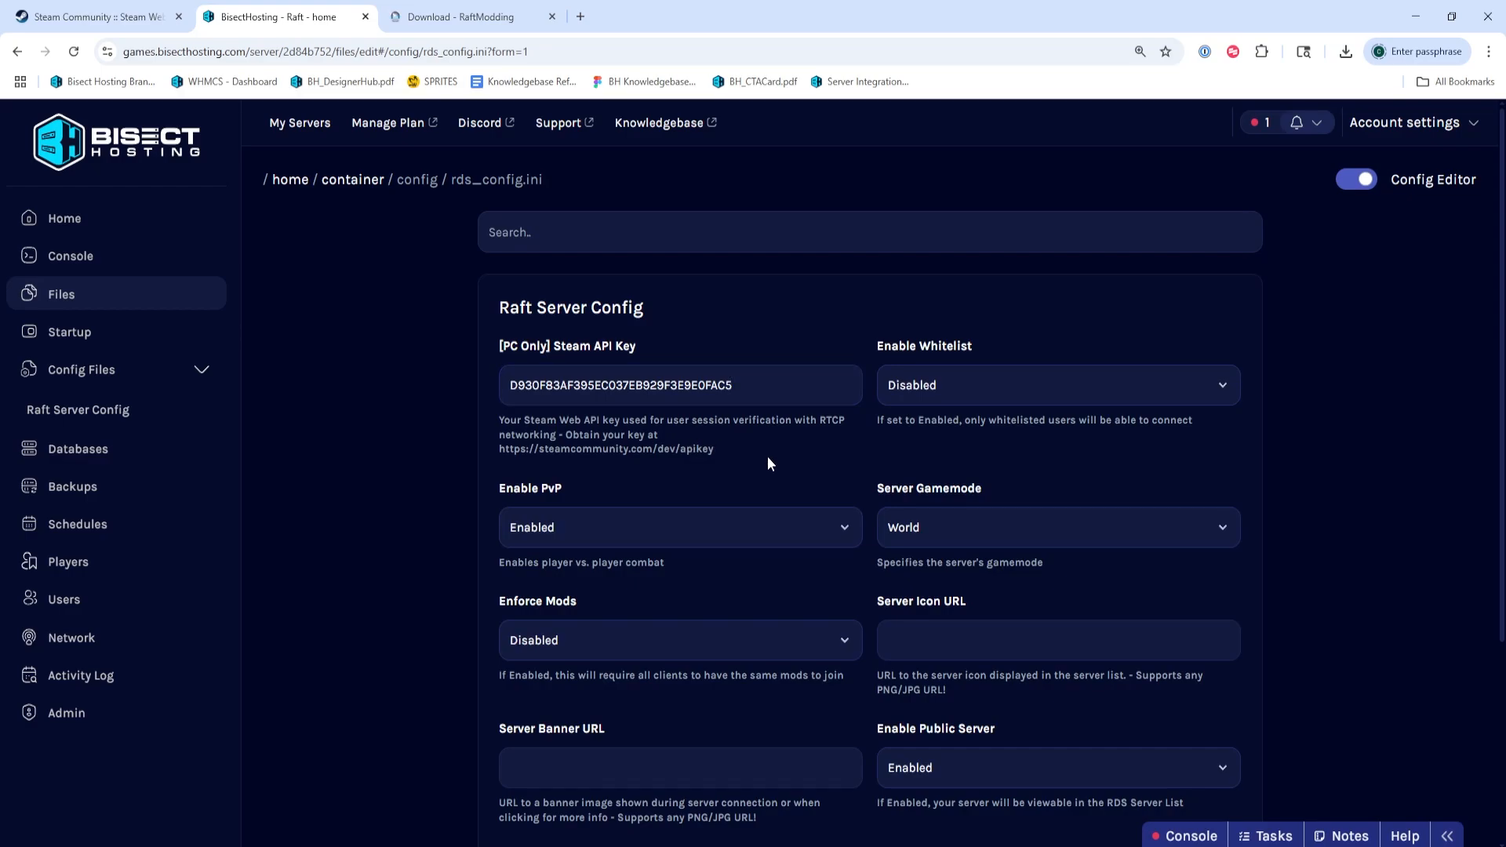
pyautogui.moveTo(648, 433)
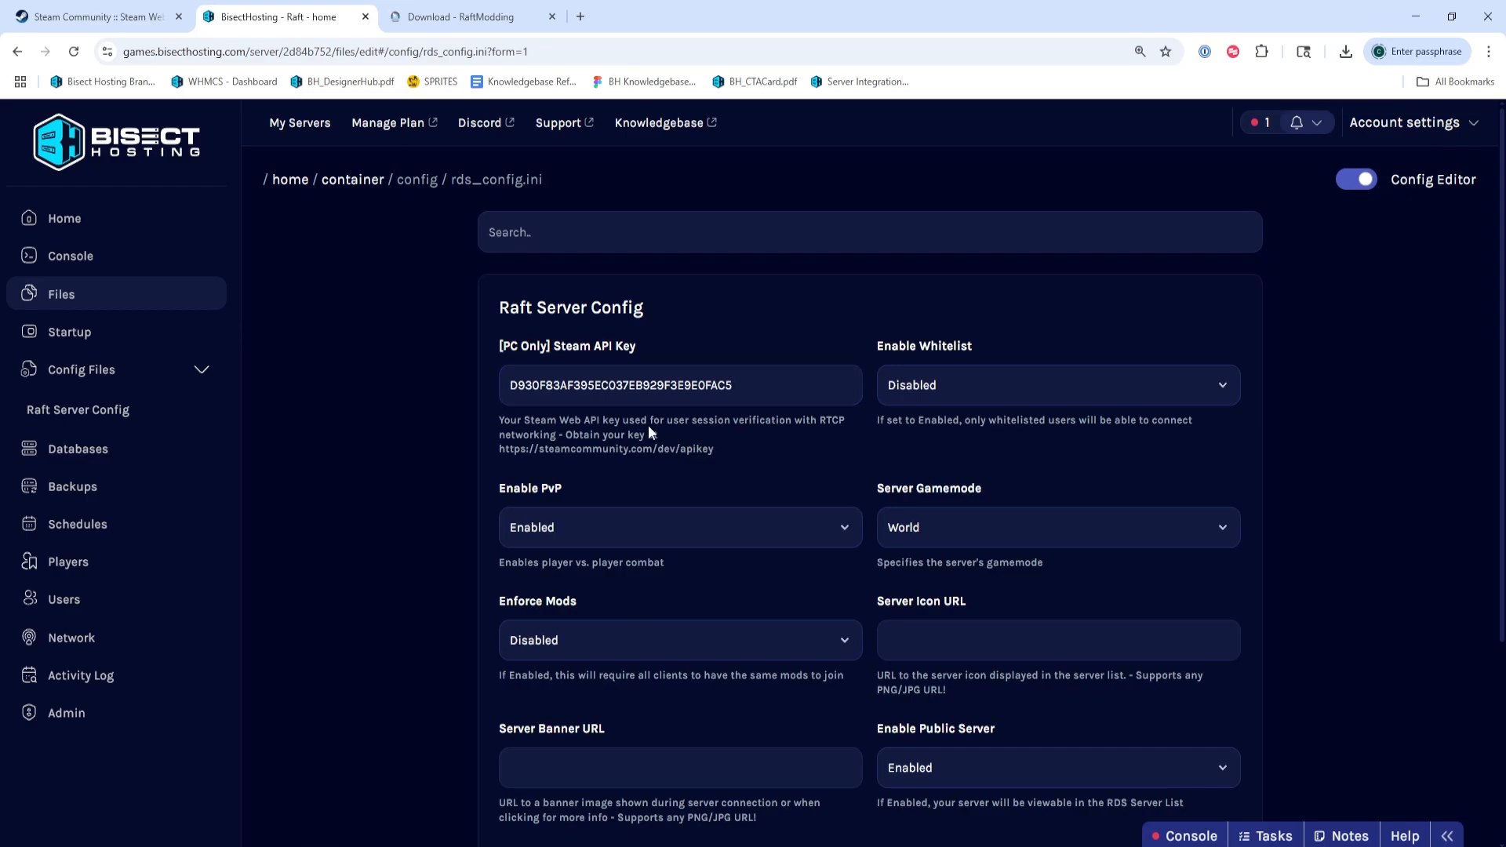
# Start the Raft server from Home and view its Startup settings
pyautogui.click(64, 218)
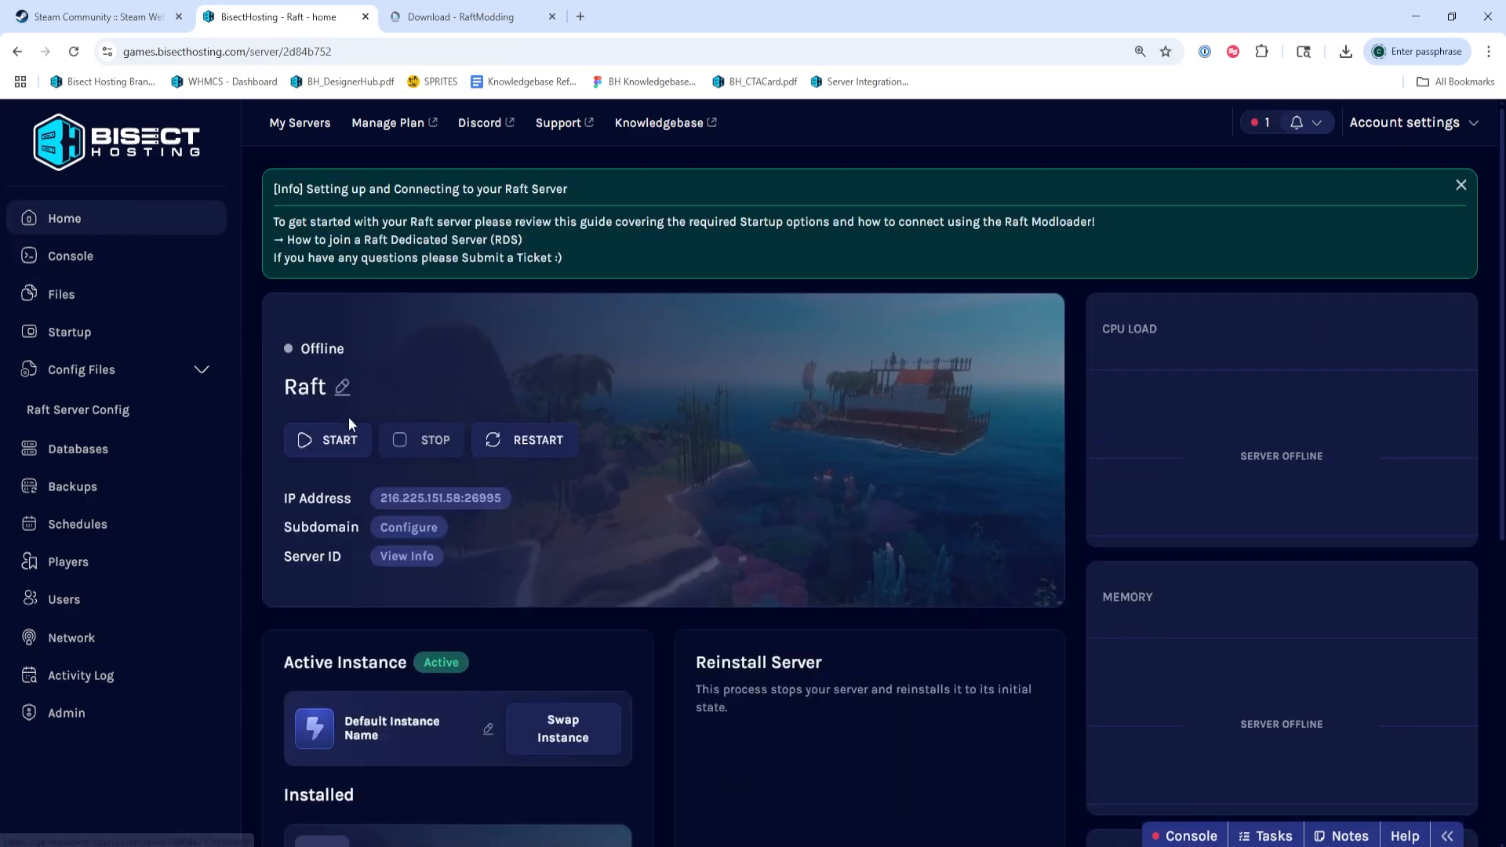
pyautogui.click(326, 439)
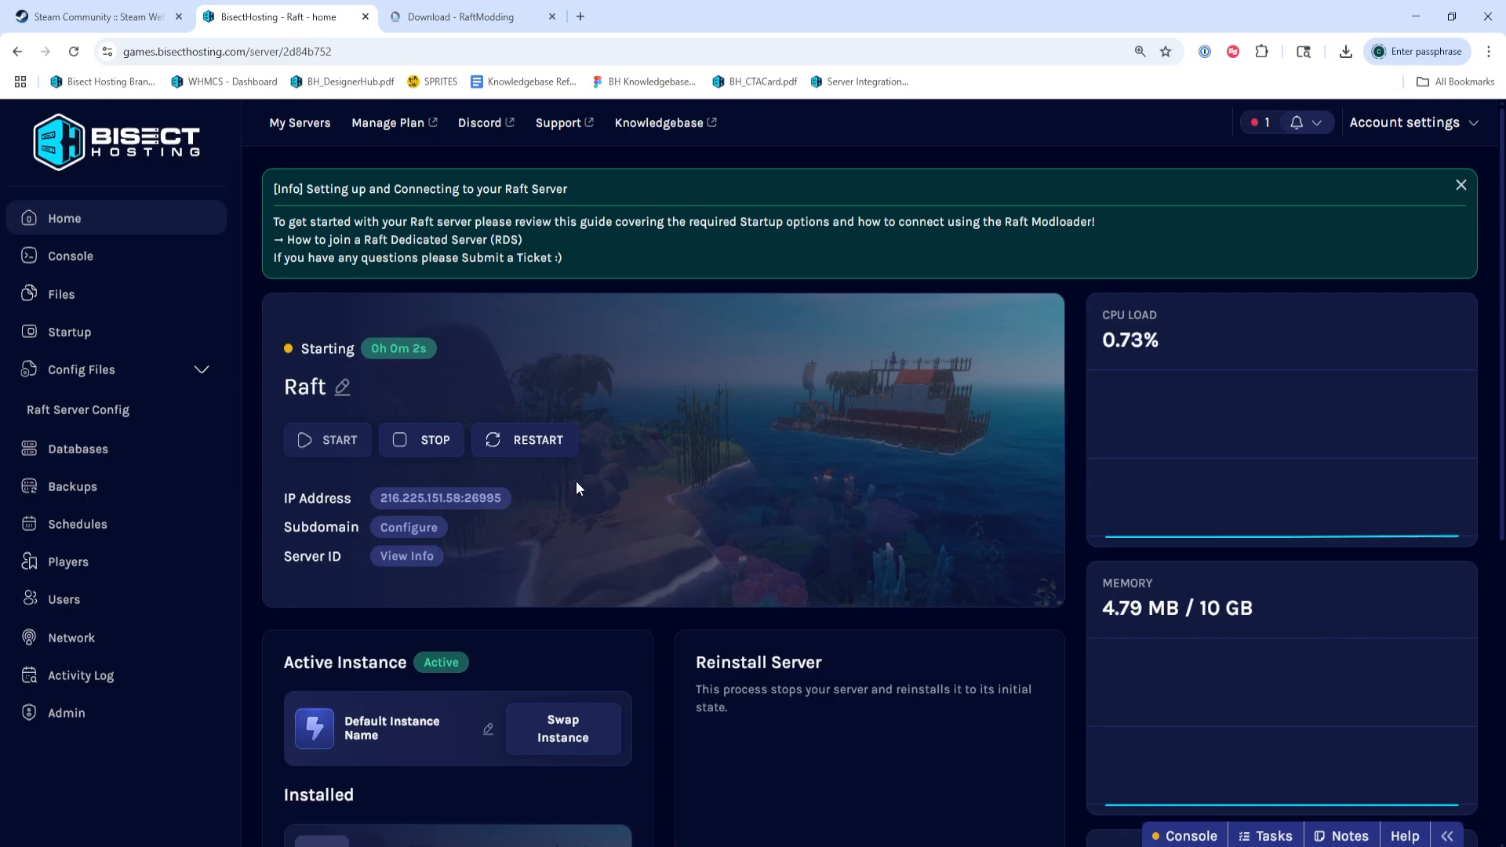
pyautogui.click(69, 331)
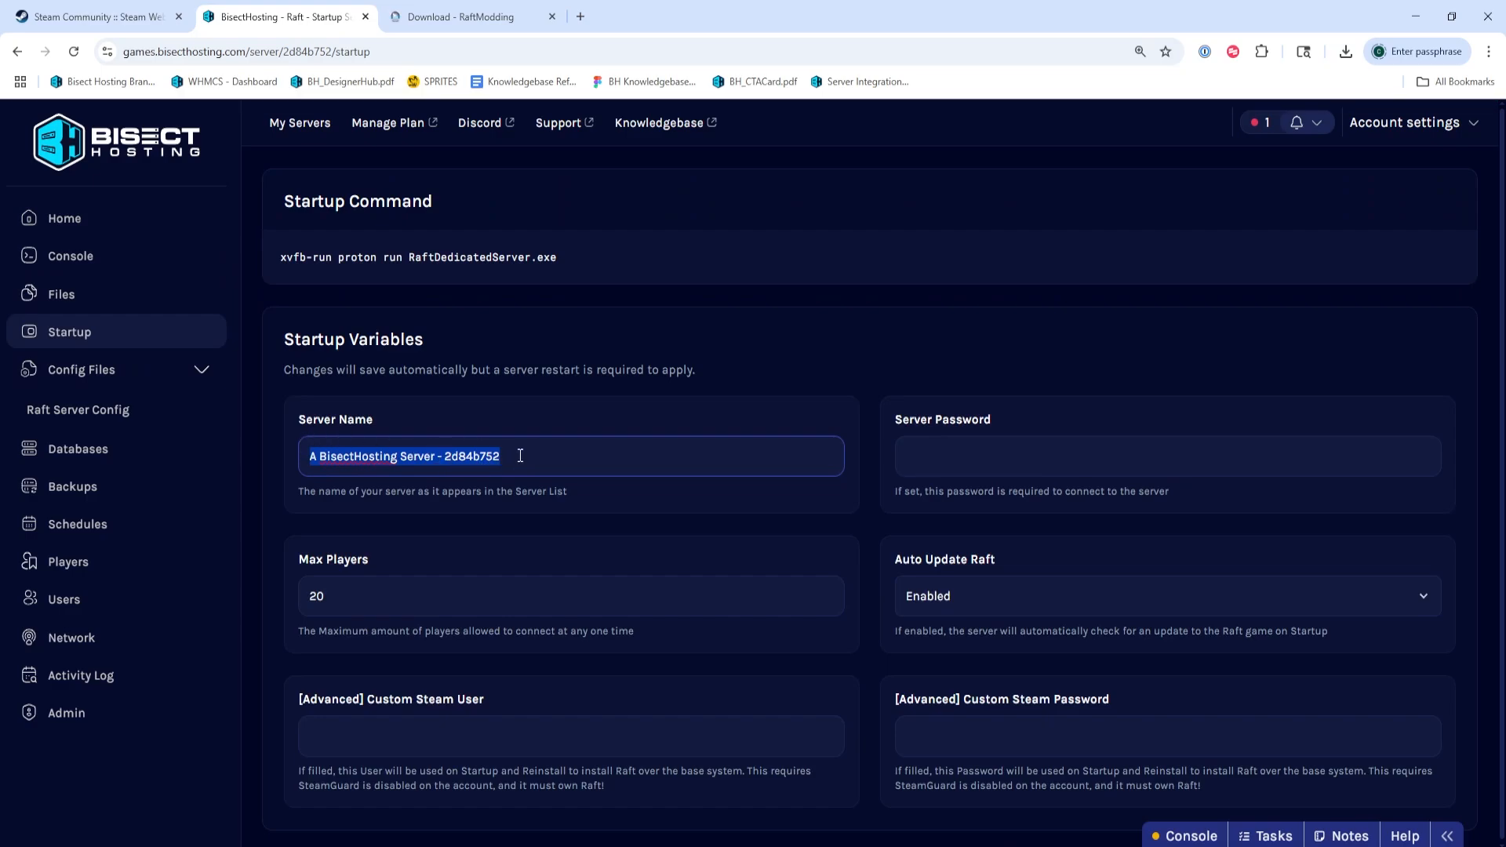
# Download the Raft Mod Loader launcher, update it to 2.7.2 and launch Raft
pyautogui.click(472, 15)
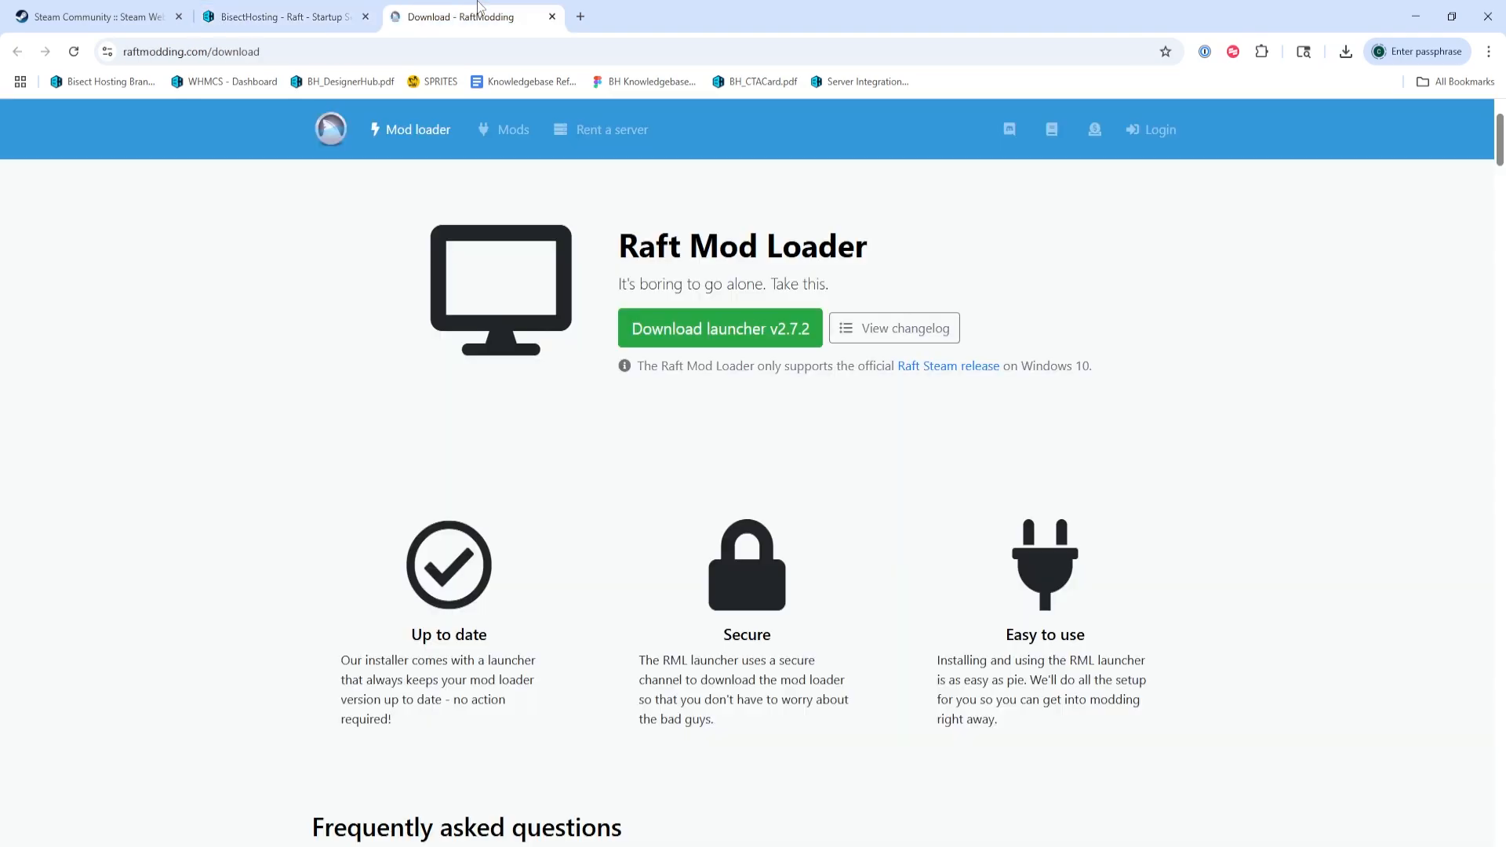
pyautogui.moveTo(891, 200)
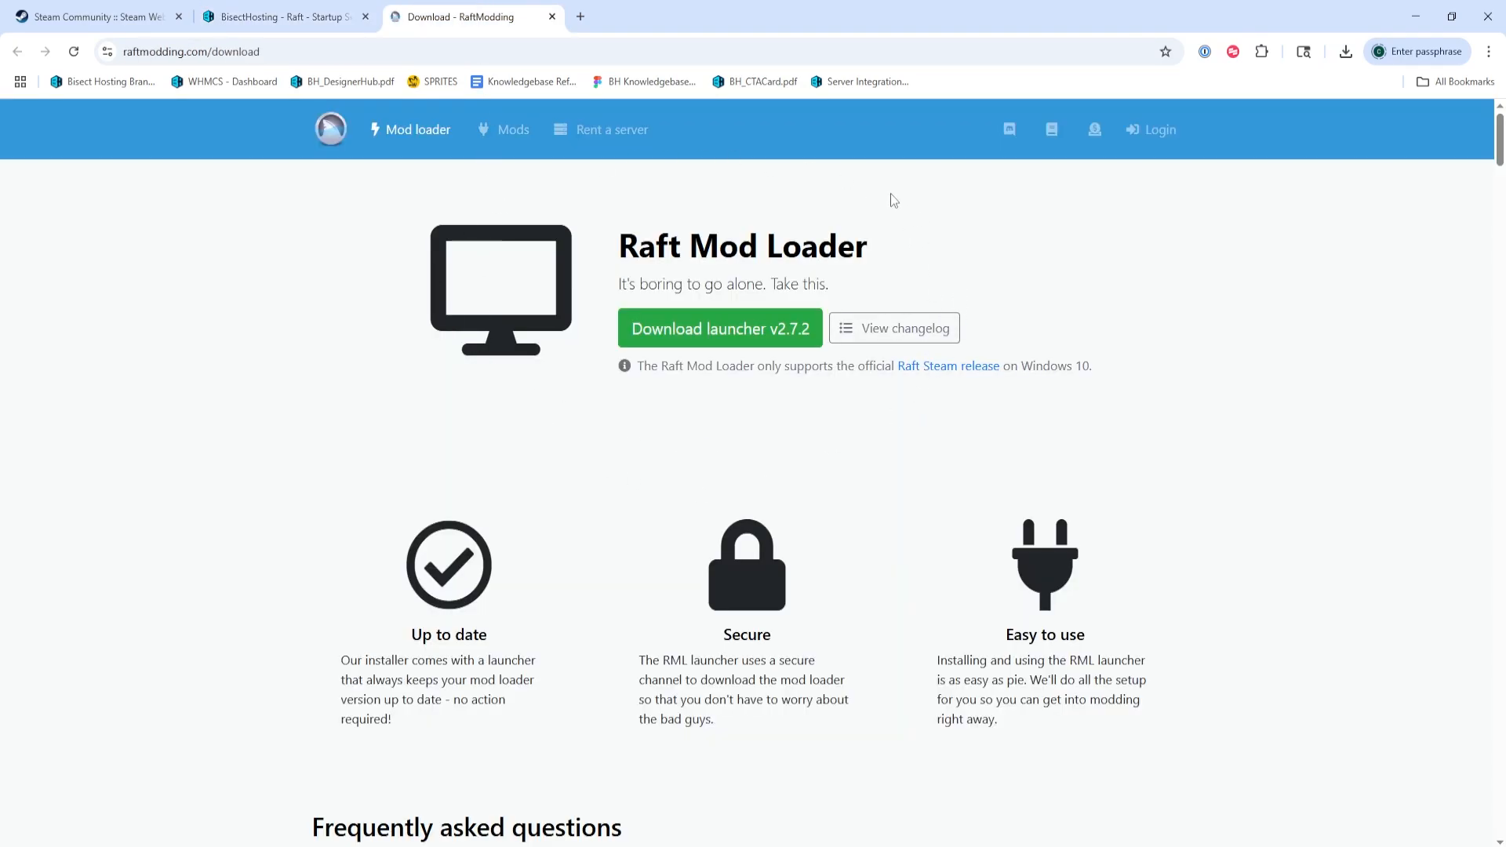
pyautogui.click(718, 328)
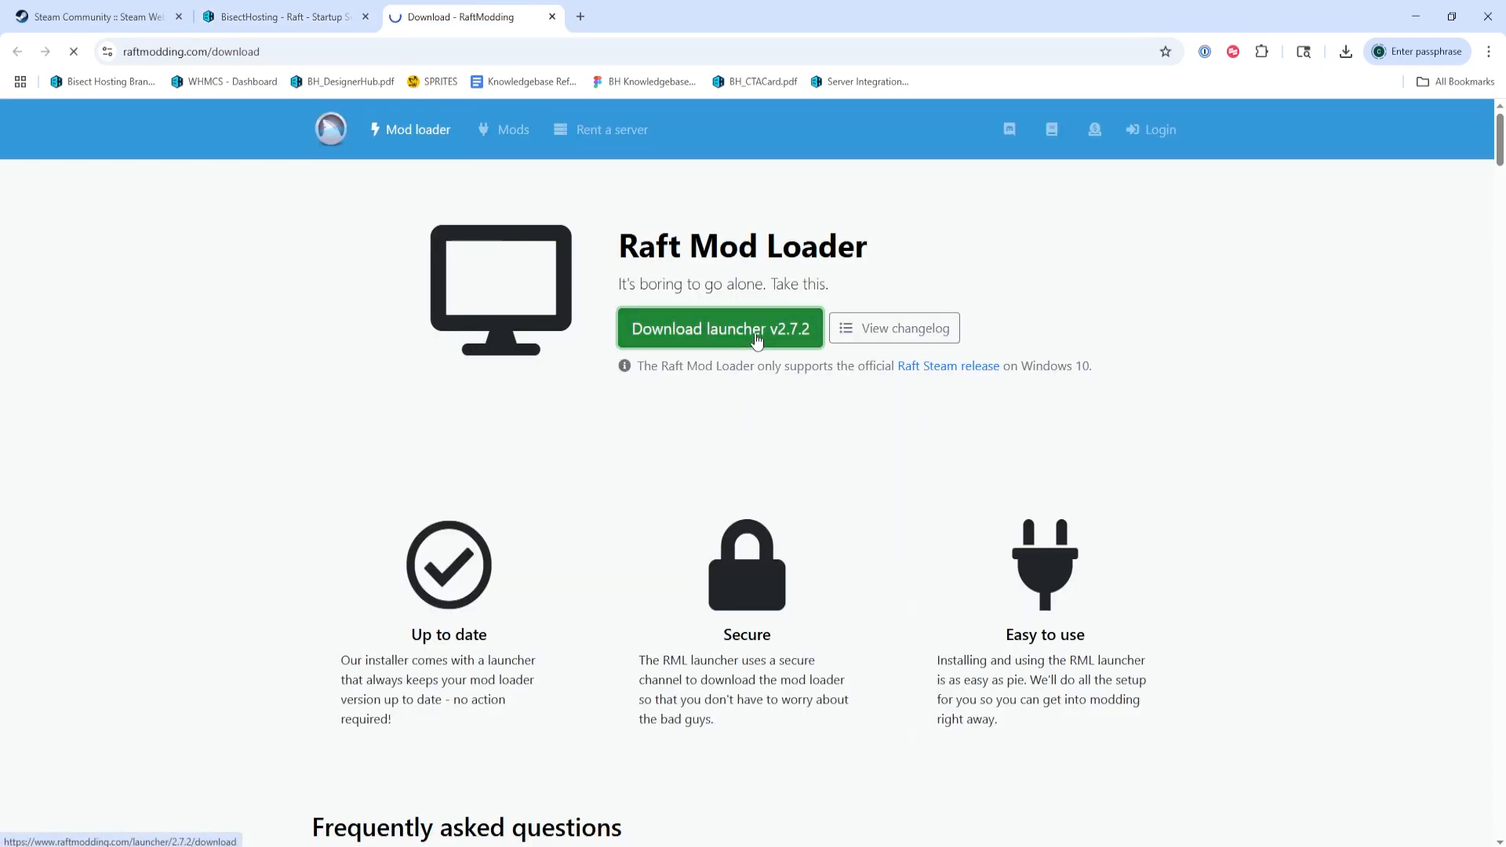
pyautogui.click(718, 327)
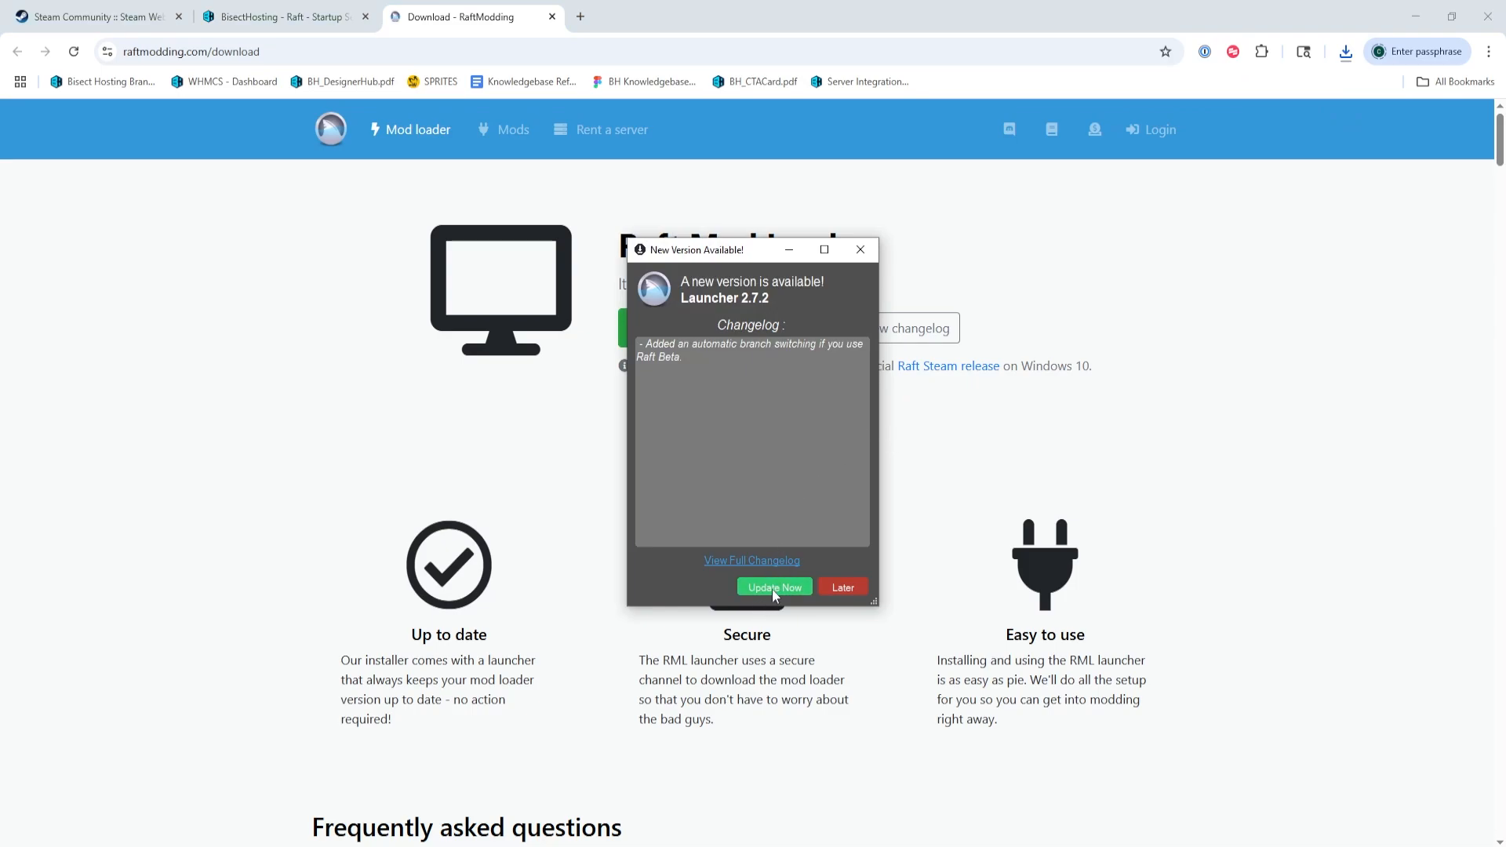
pyautogui.click(773, 587)
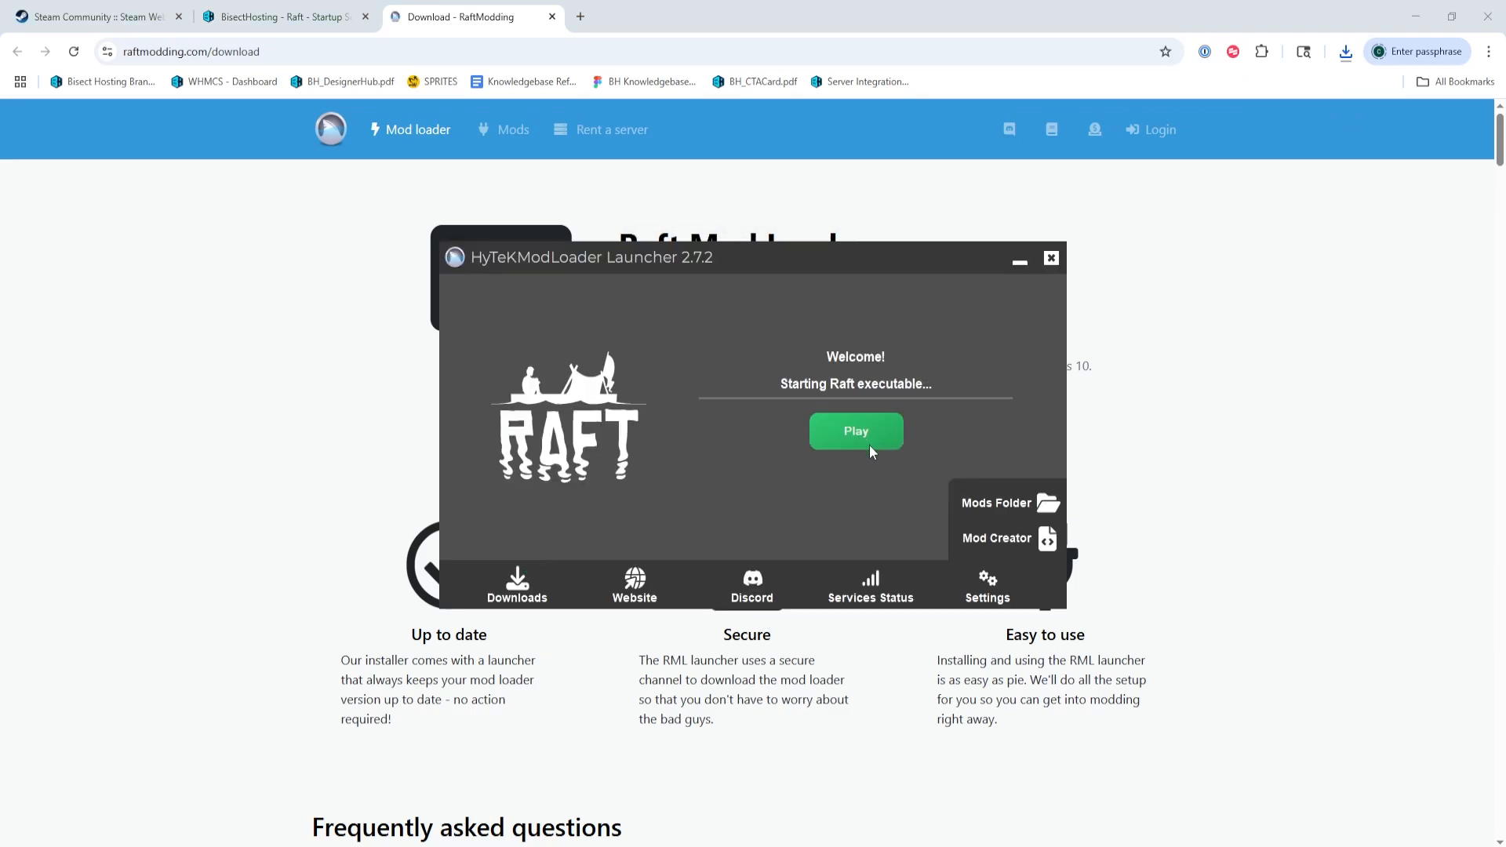
pyautogui.click(855, 430)
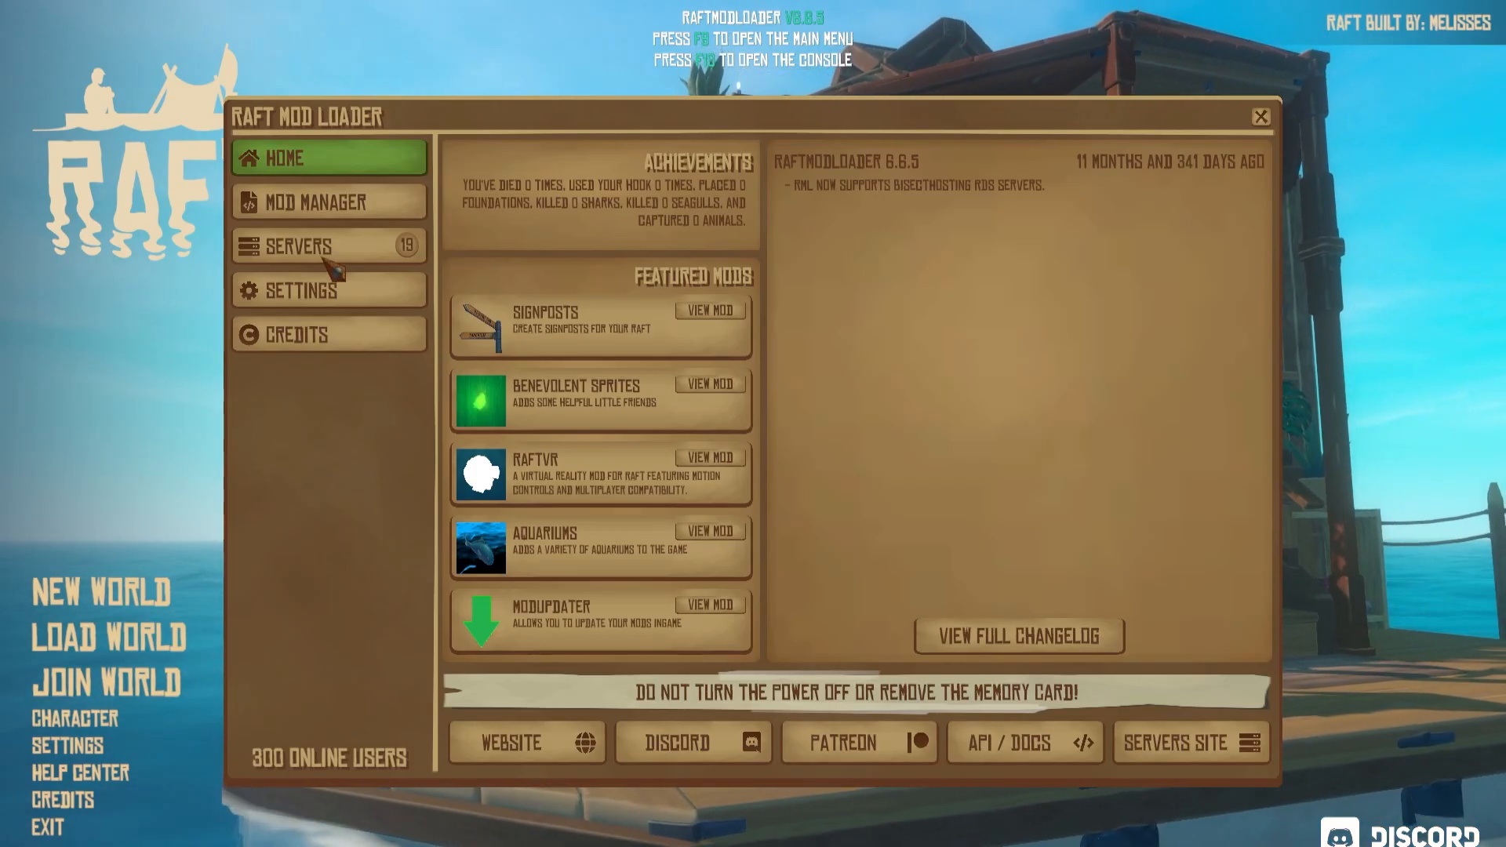
# Connect to A BisectHosting Server - 2D84B752 from the mod loader's Servers list
pyautogui.click(298, 247)
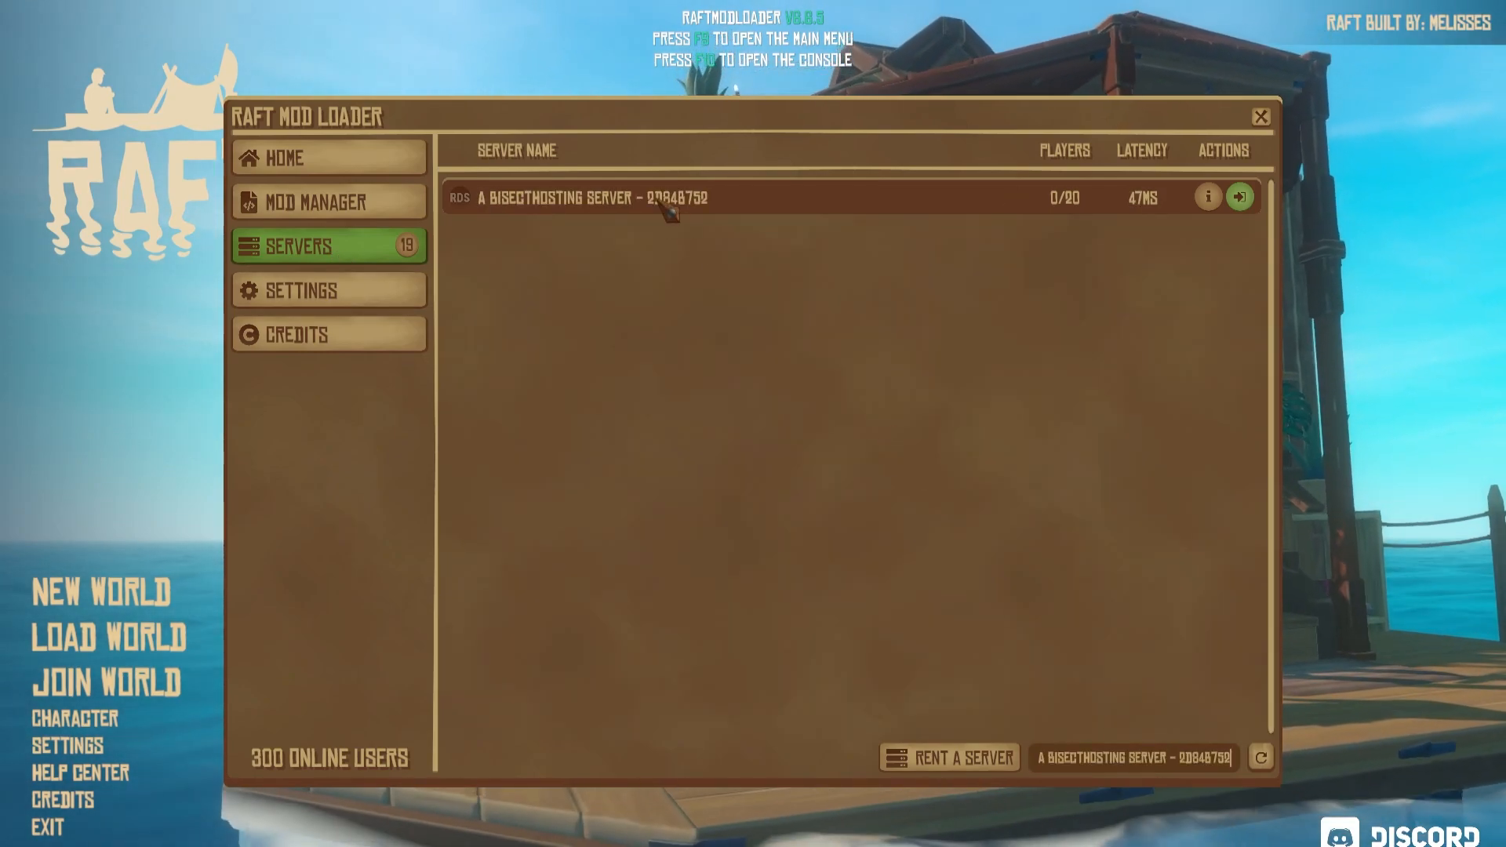
pyautogui.moveTo(1239, 198)
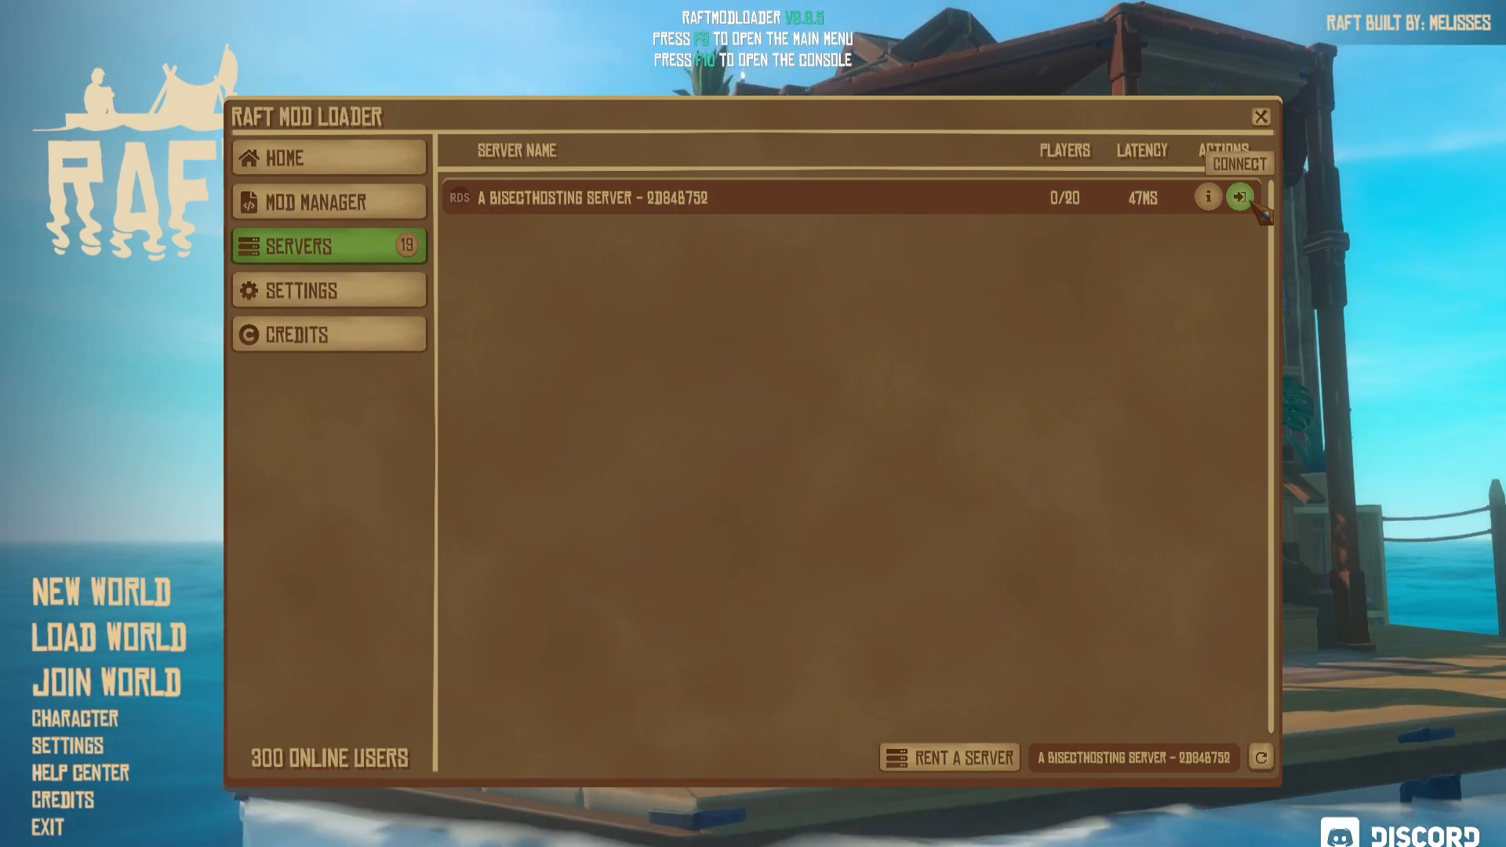
pyautogui.click(1239, 197)
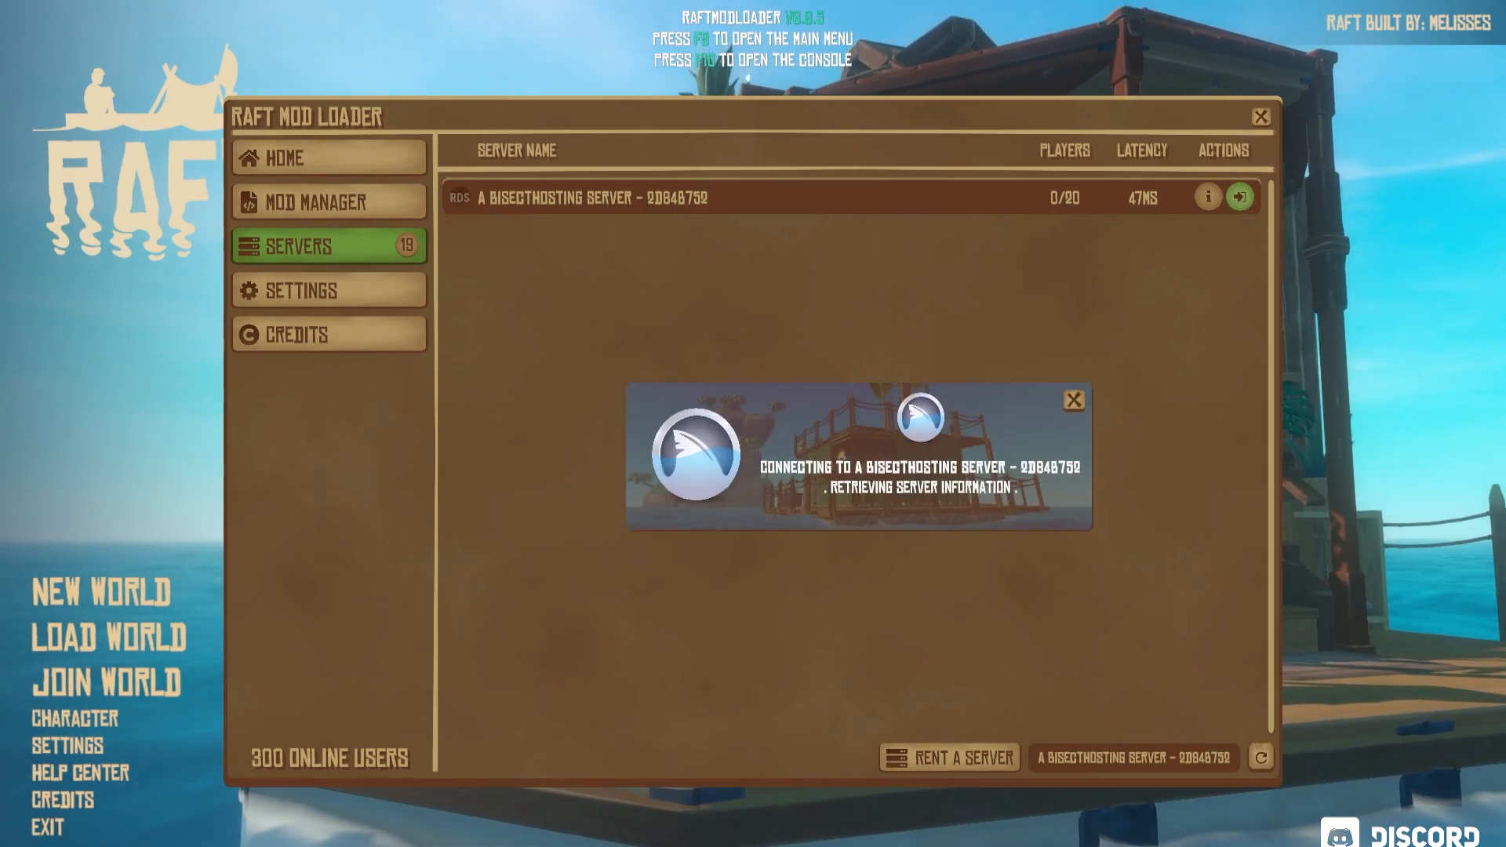